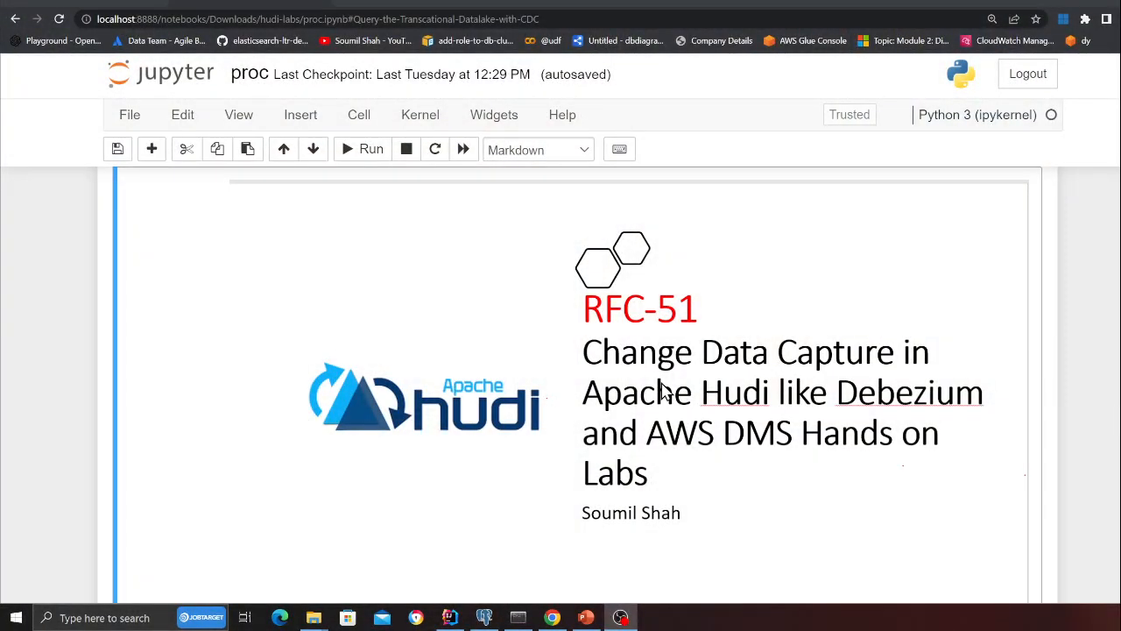
Step: Scroll to the Step 4 INSERTS cell and run it to write the two insert records
scroll(up, 3)
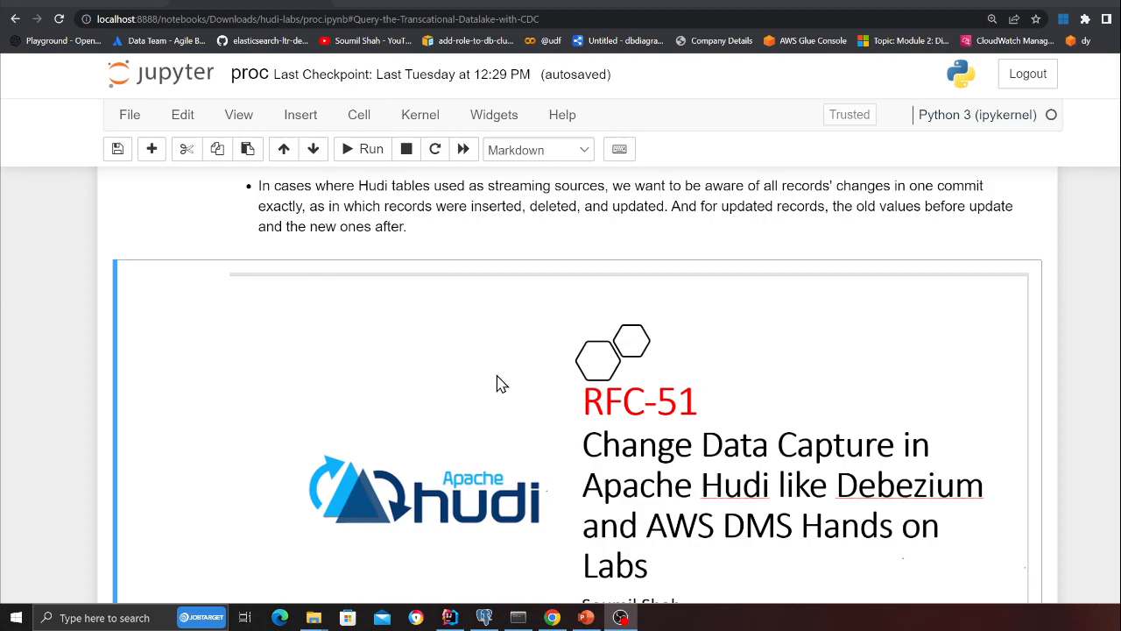
scroll(up, 3)
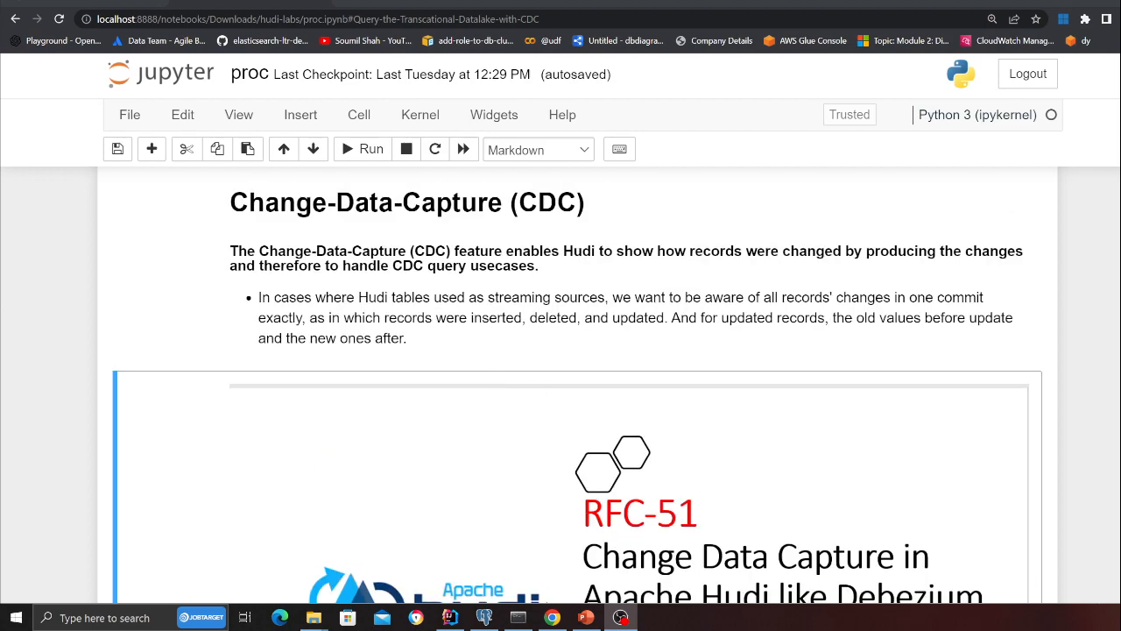
mouse_move(308, 403)
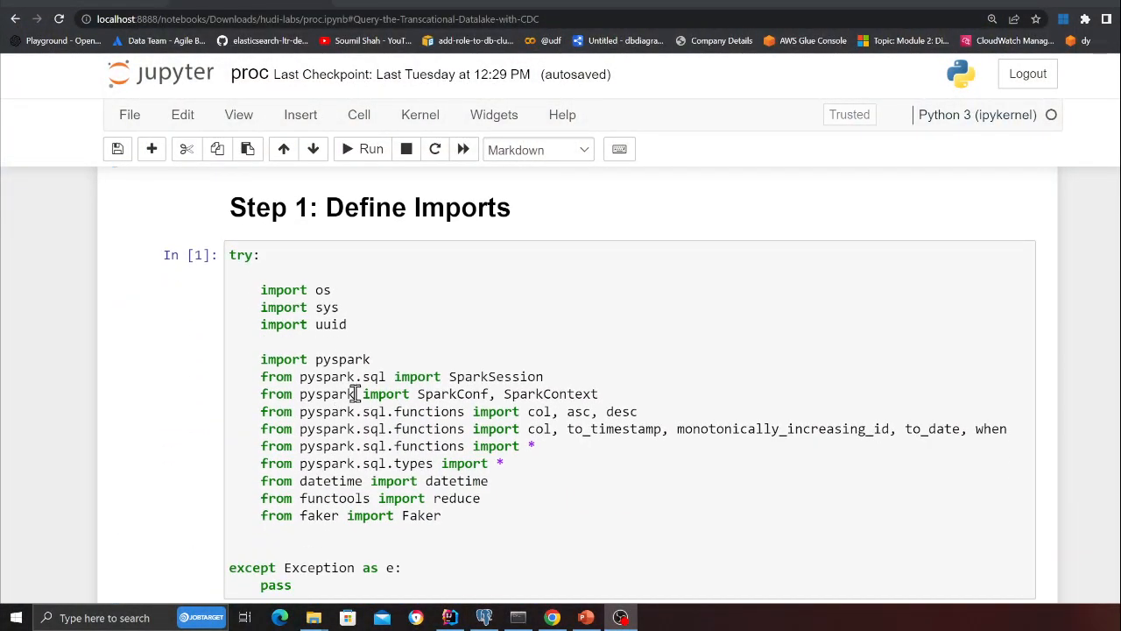
mouse_move(393, 428)
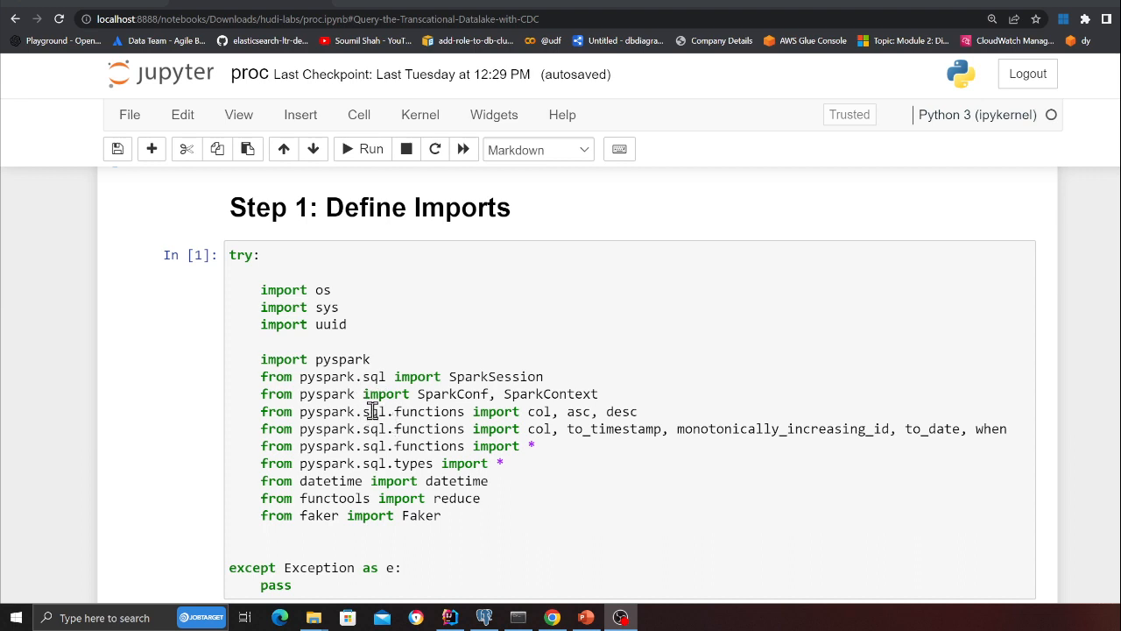
mouse_move(375, 359)
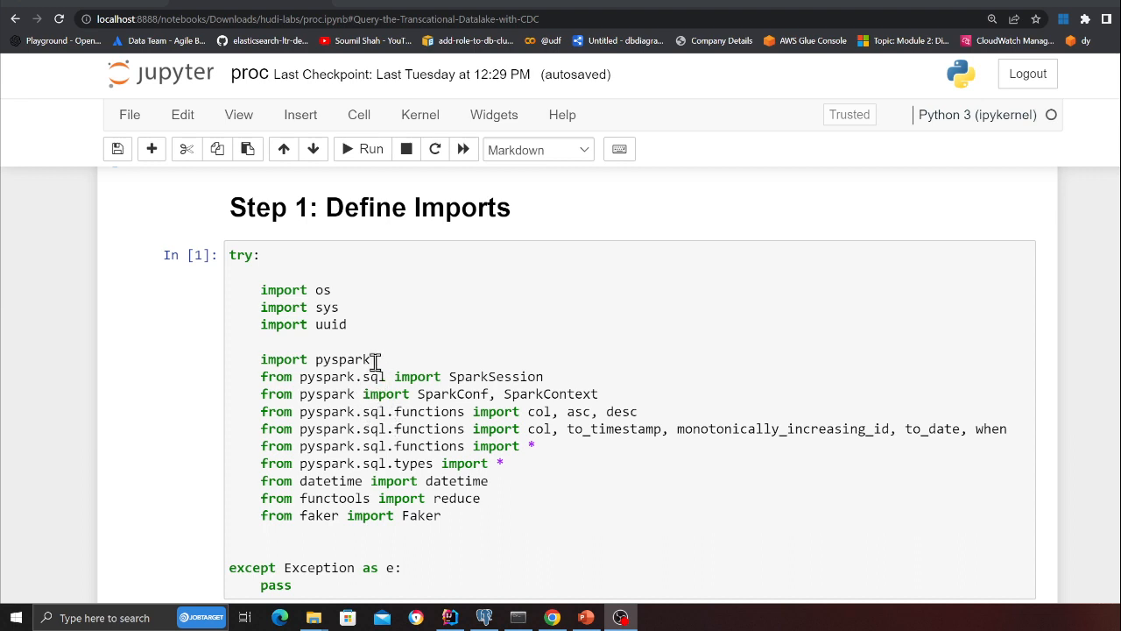
mouse_move(410, 445)
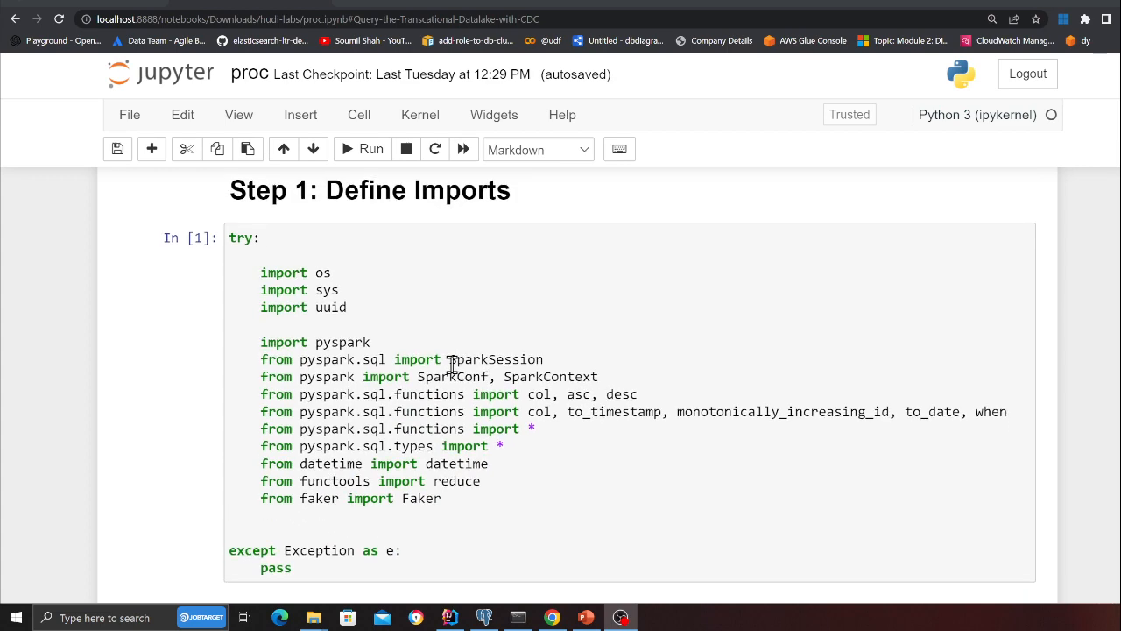
scroll(down, 3)
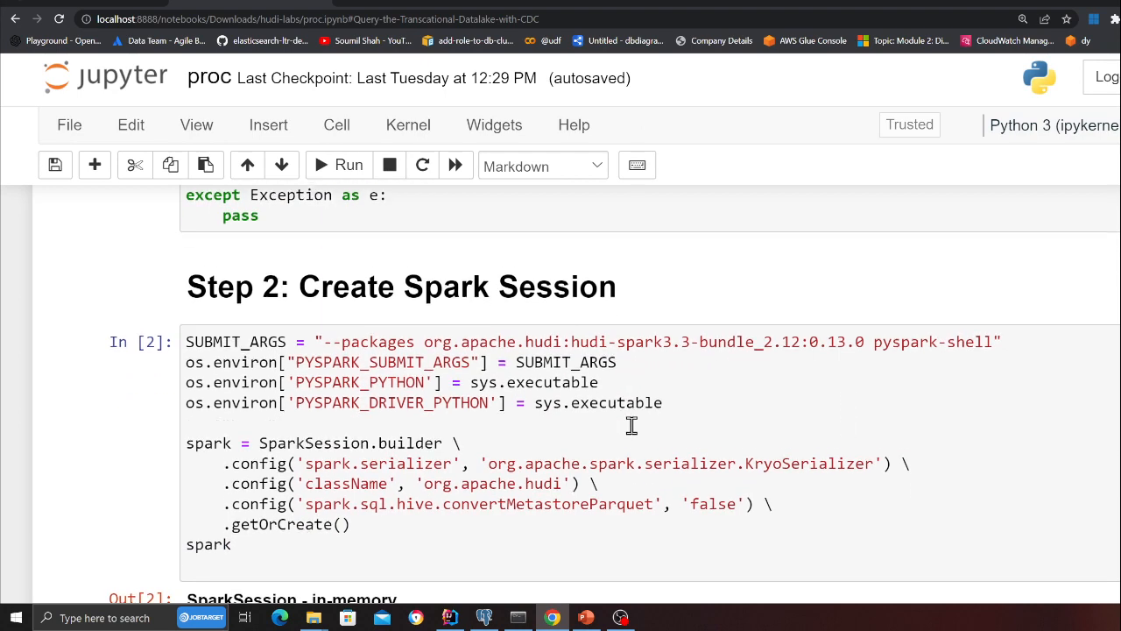
scroll(down, 3)
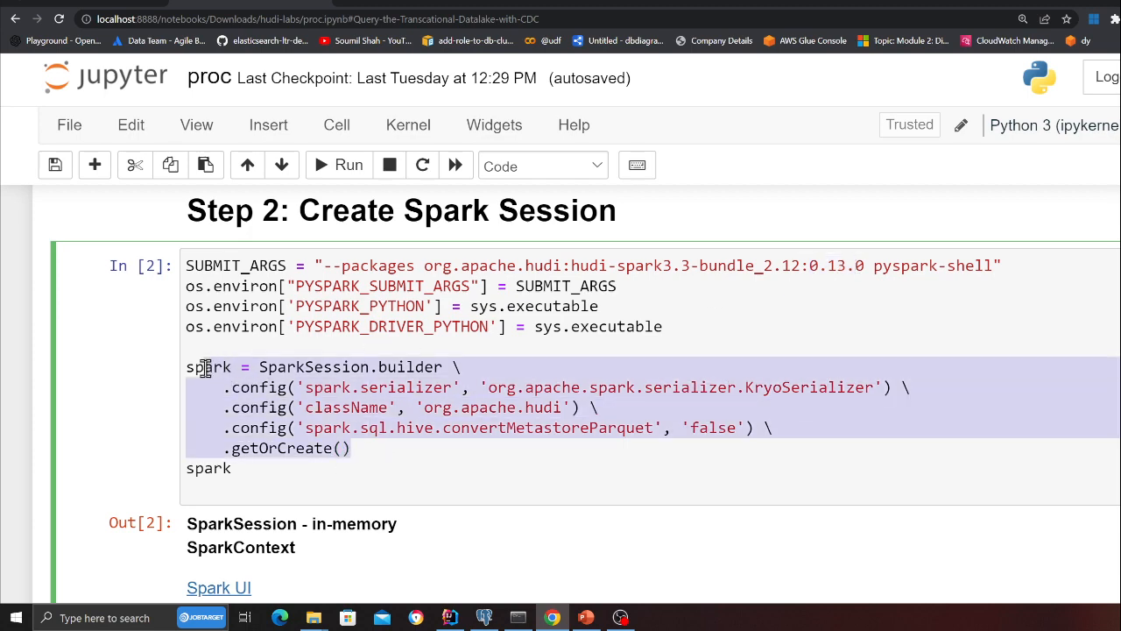
scroll(down, 3)
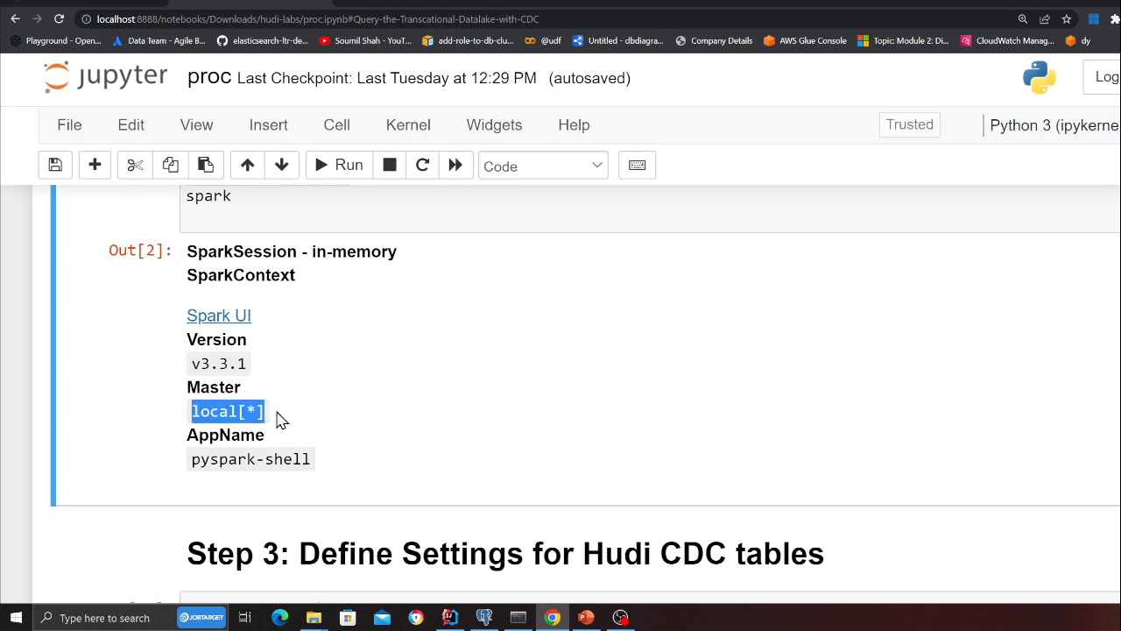
mouse_move(307, 417)
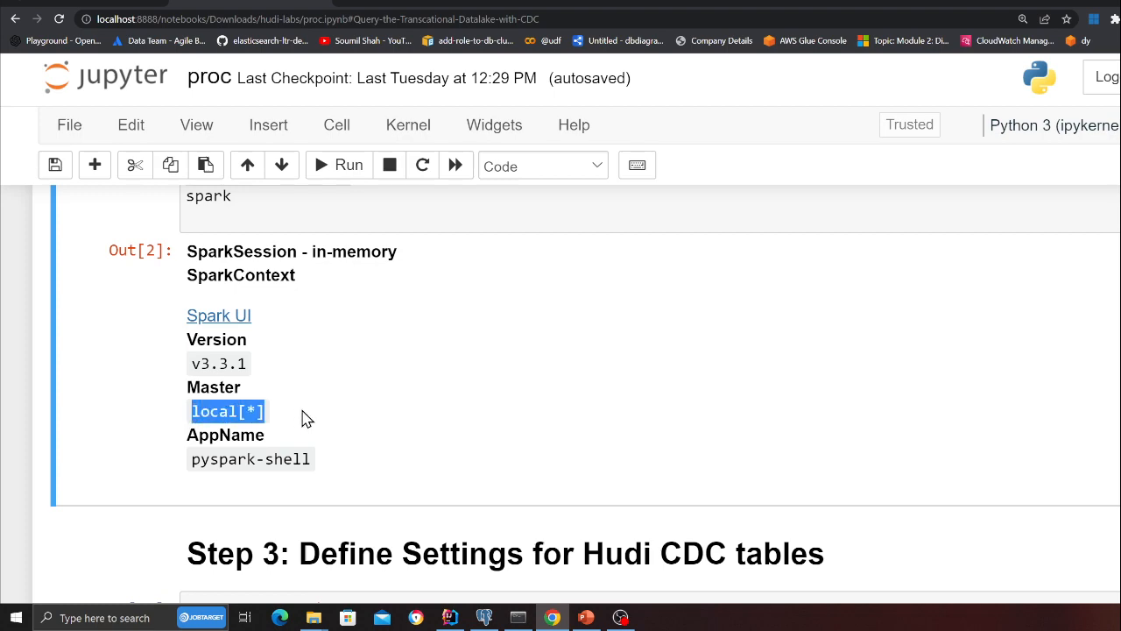
scroll(down, 3)
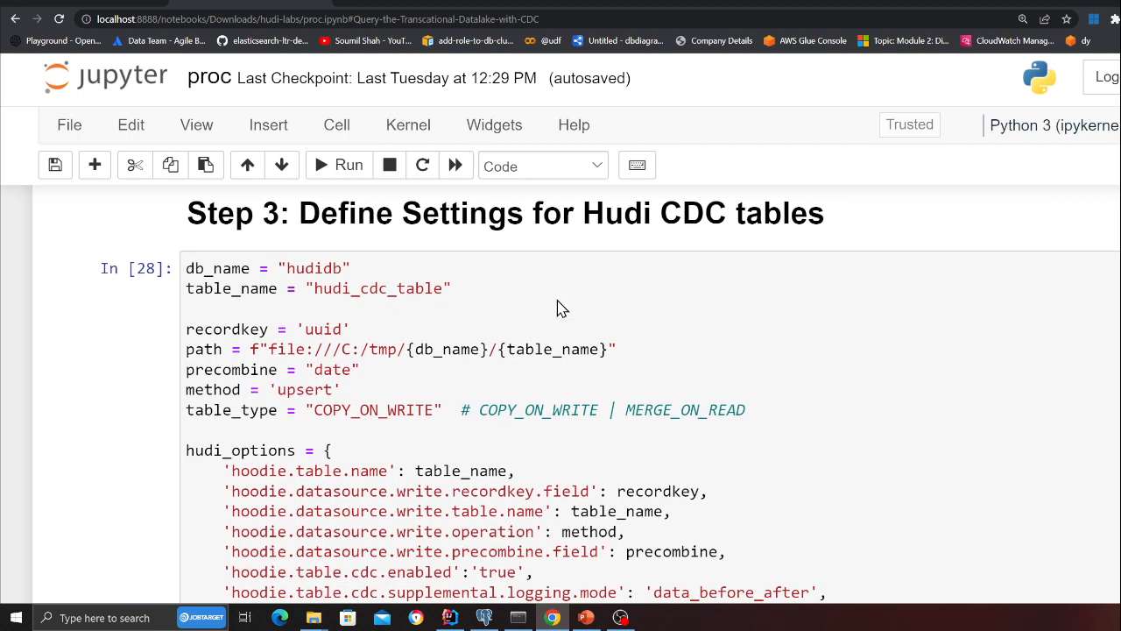
mouse_move(477, 308)
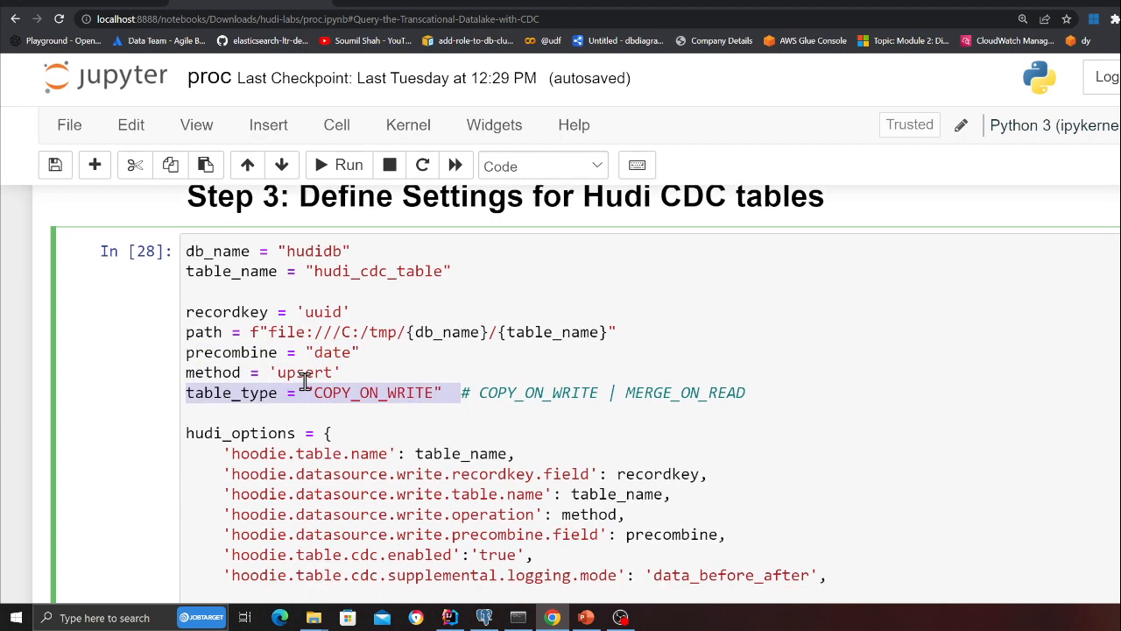
scroll(down, 3)
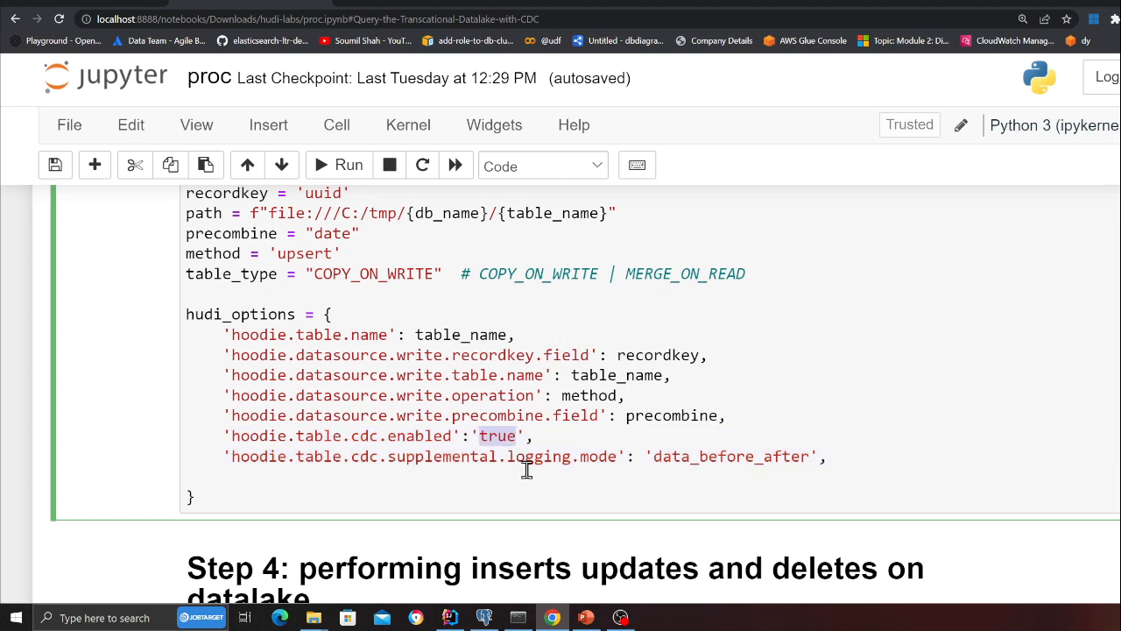
mouse_move(263, 464)
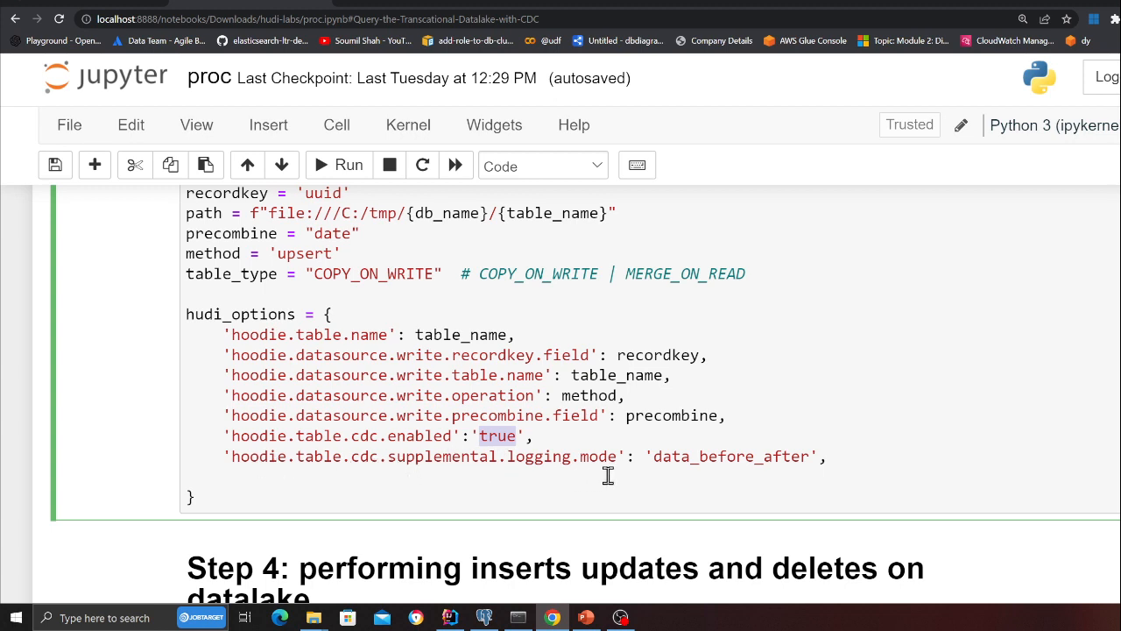
mouse_move(778, 462)
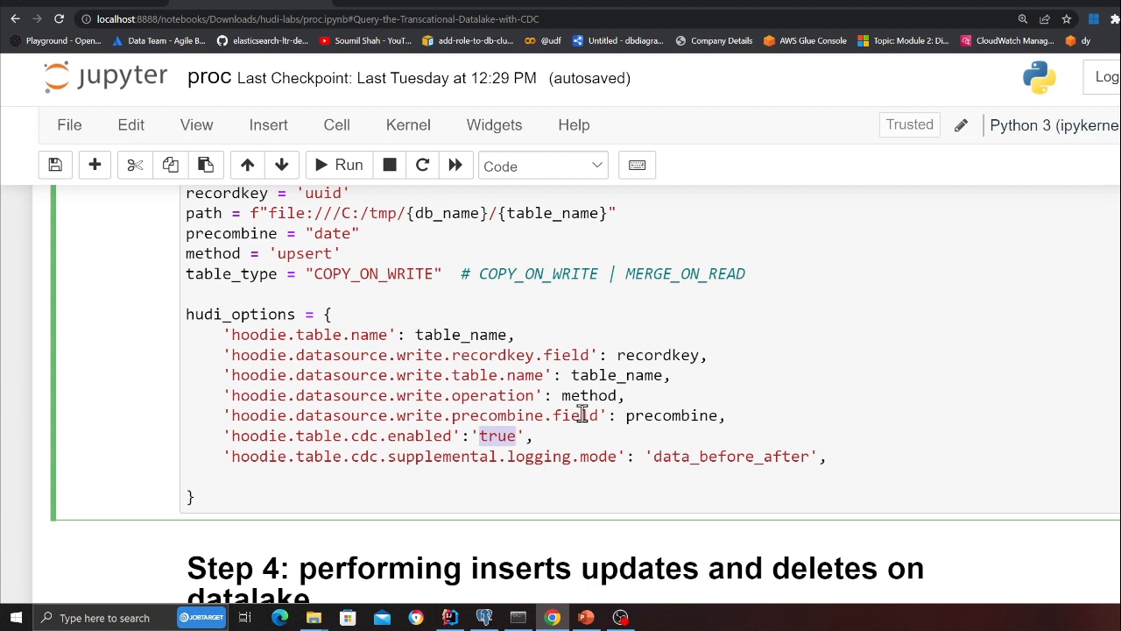
mouse_move(627, 487)
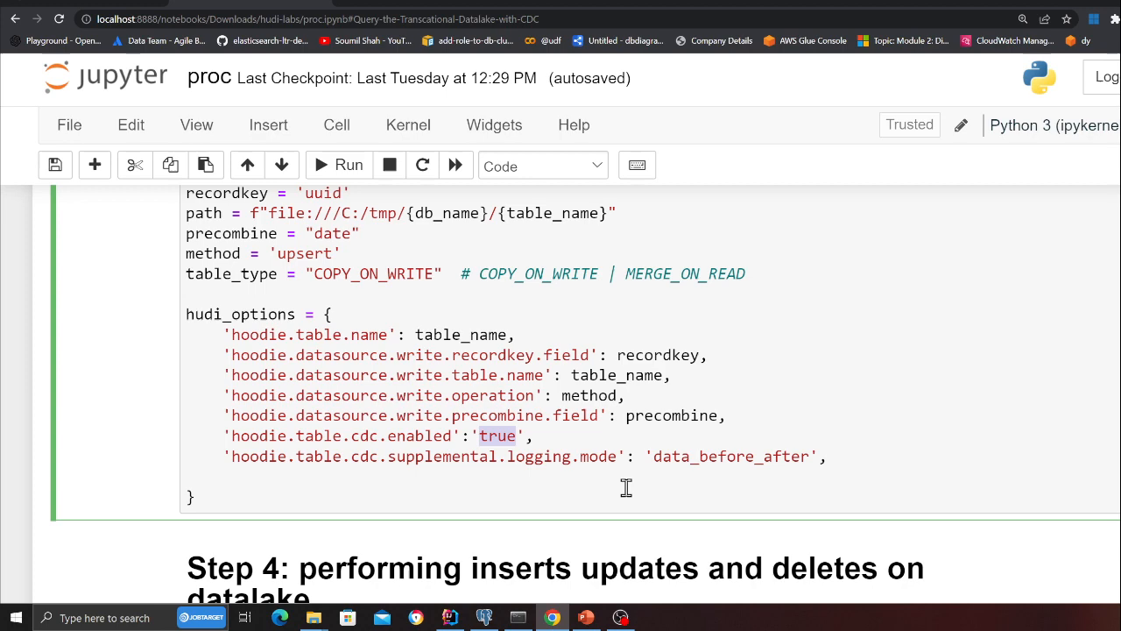
scroll(down, 3)
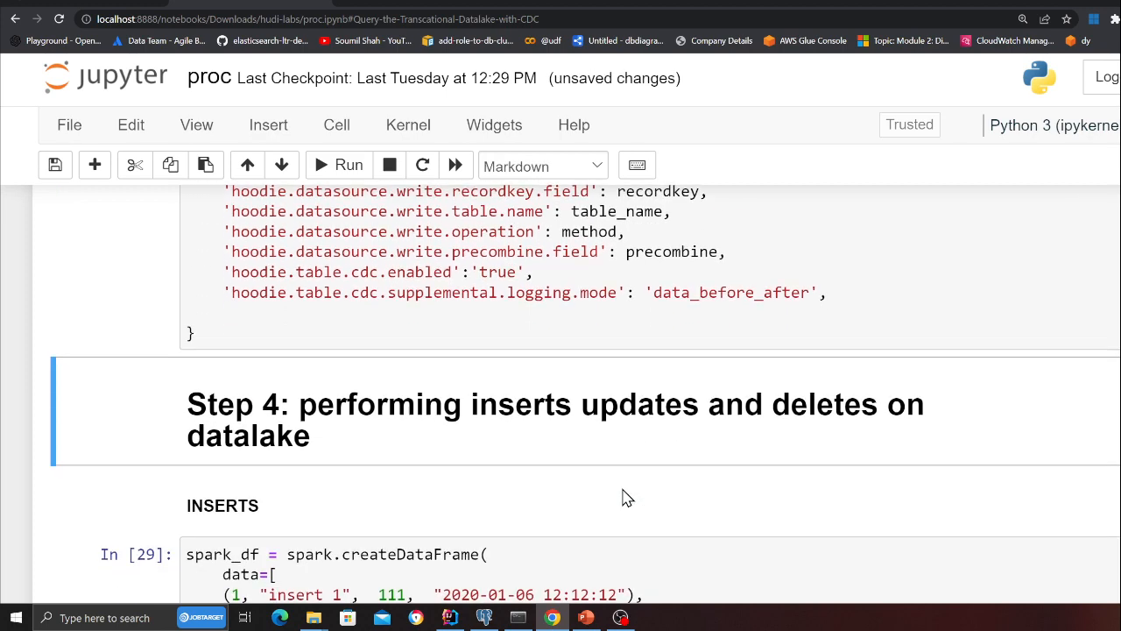
scroll(down, 3)
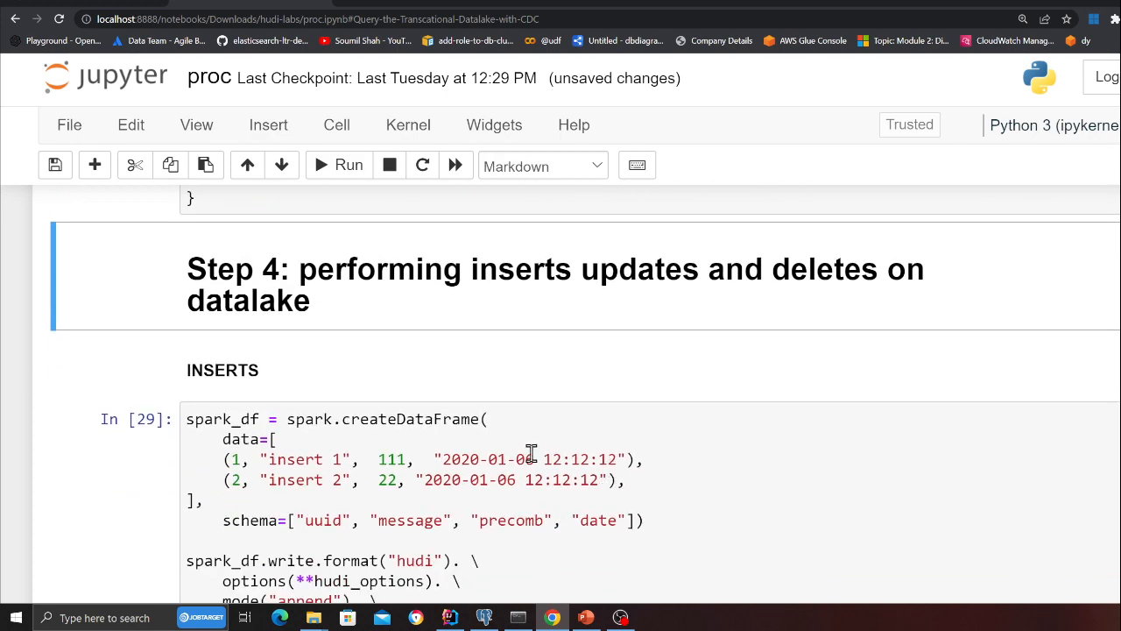
scroll(down, 3)
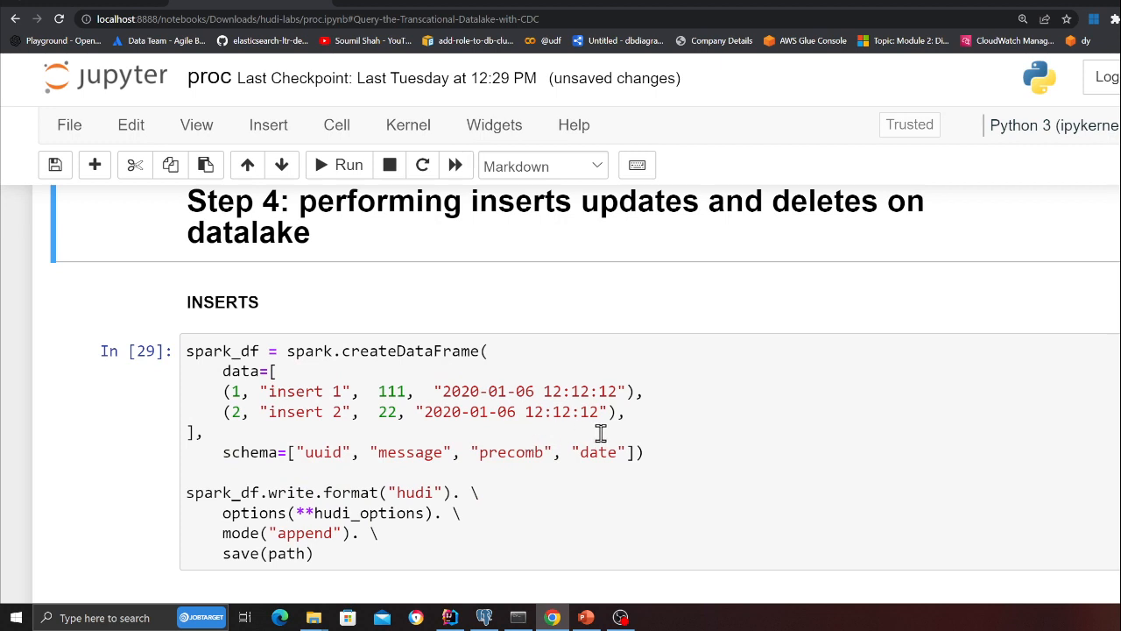
mouse_move(234, 392)
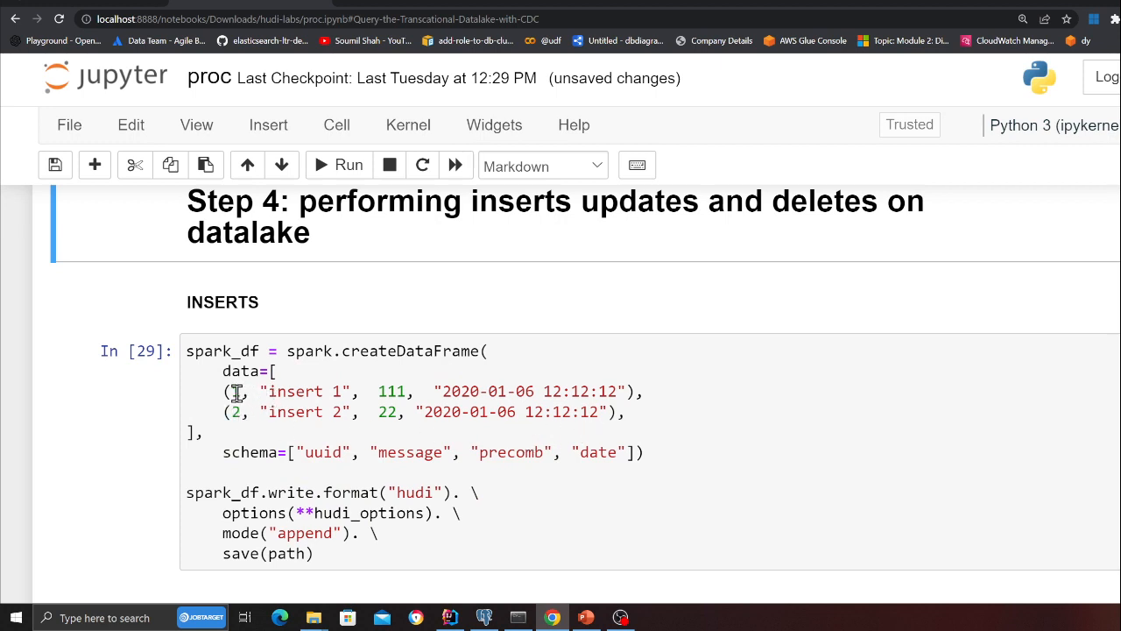
click(349, 165)
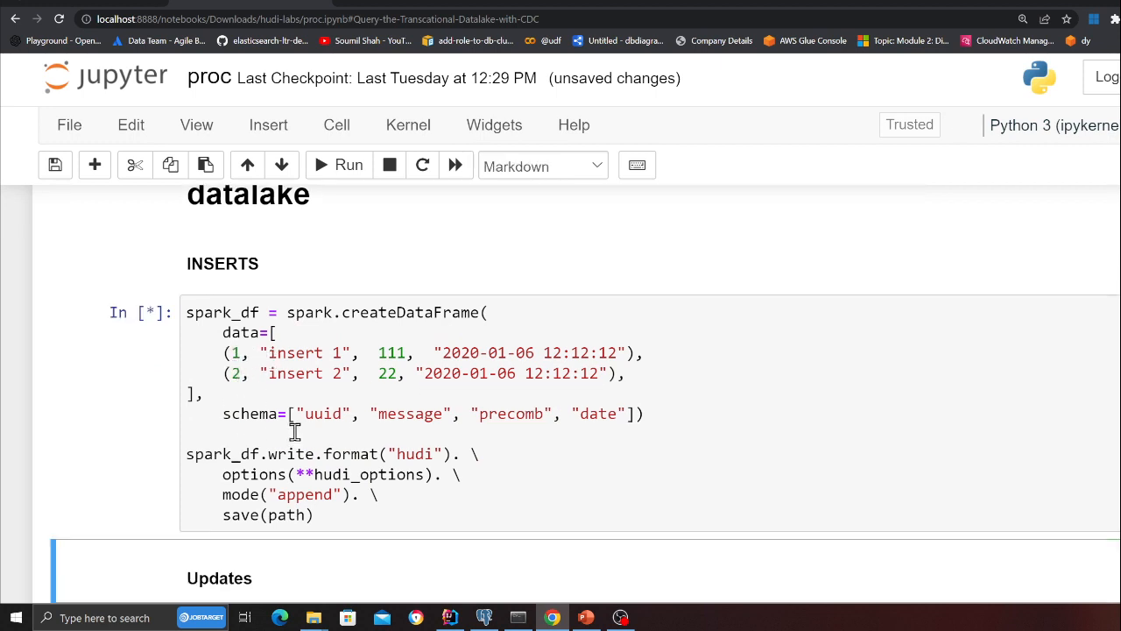
click(312, 617)
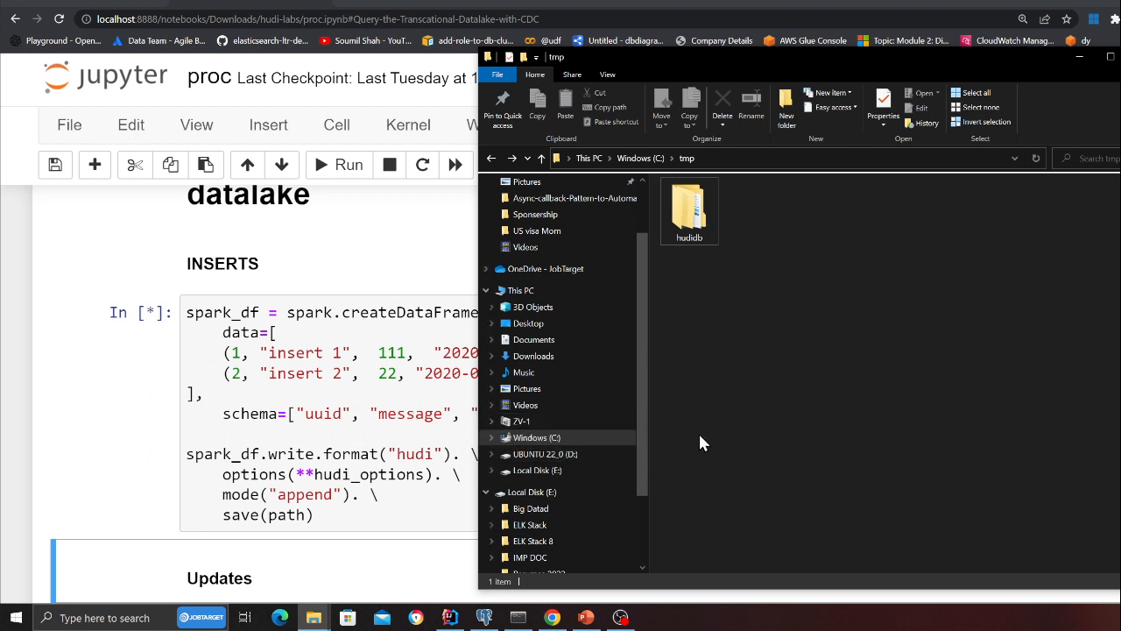
mouse_move(361, 434)
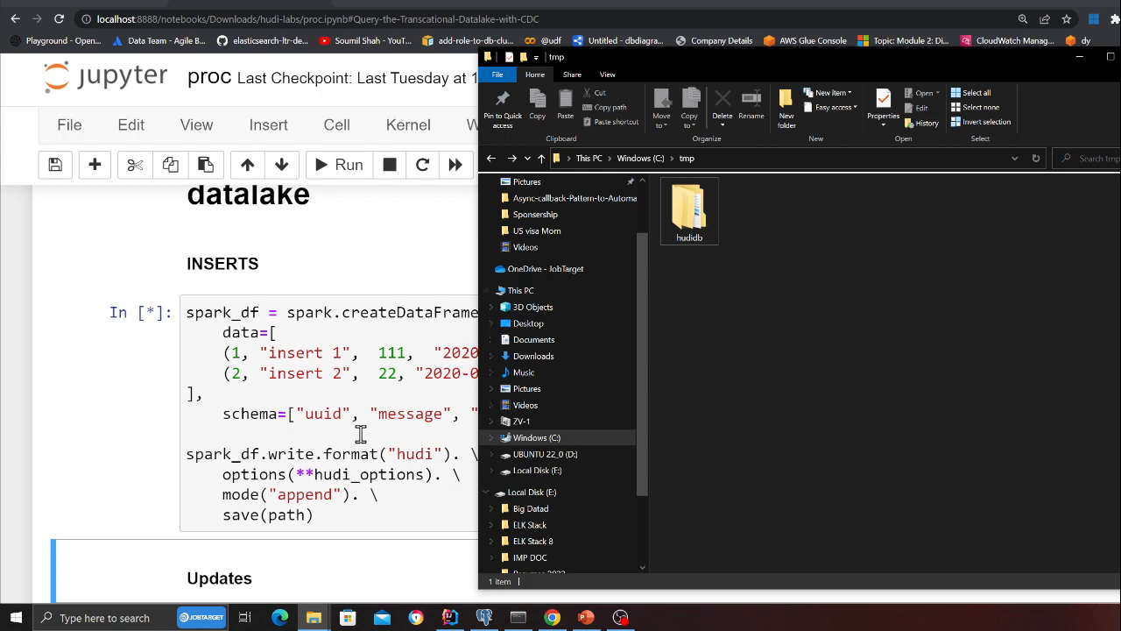
mouse_move(380, 498)
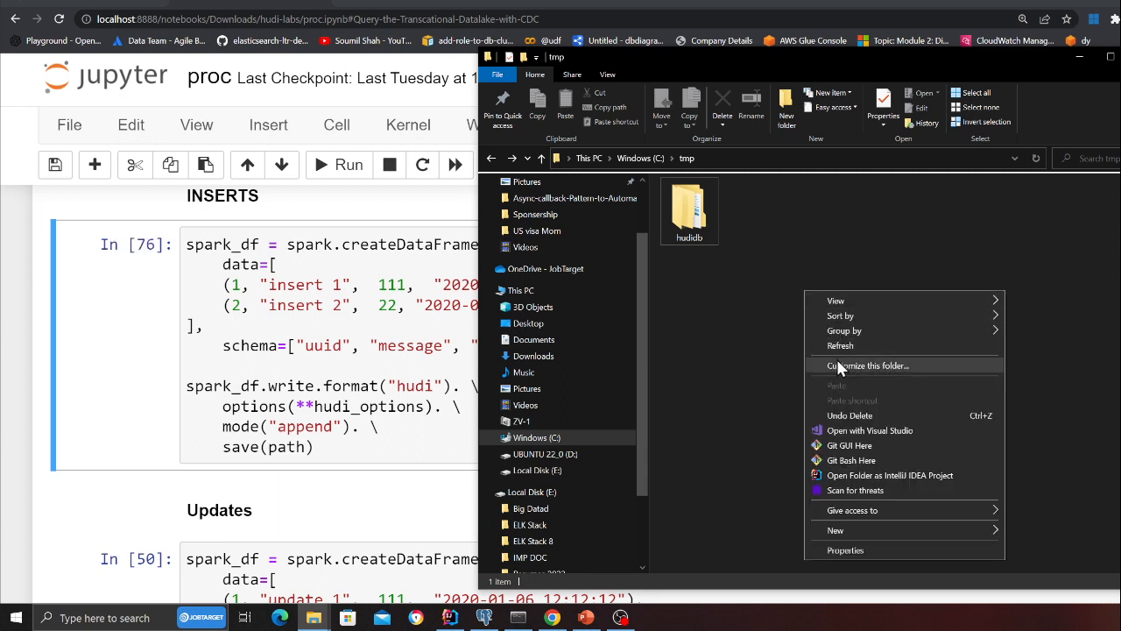
Step: Browse into hudidb\hudi_cdc_table to view its .hoodie folder and data files
double_click(690, 211)
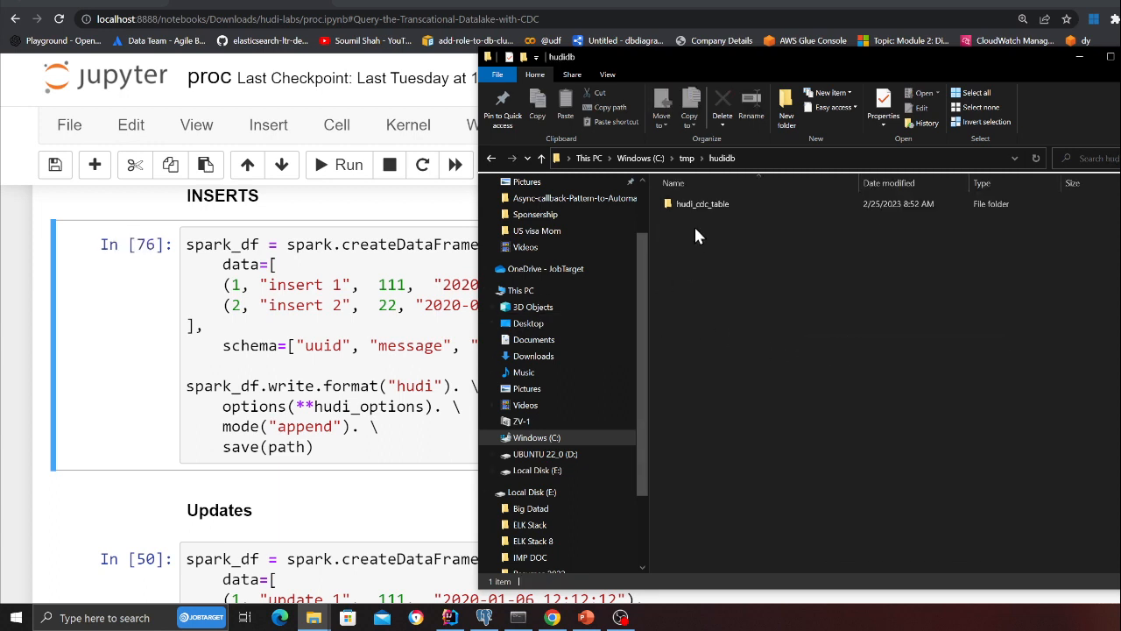
double_click(701, 204)
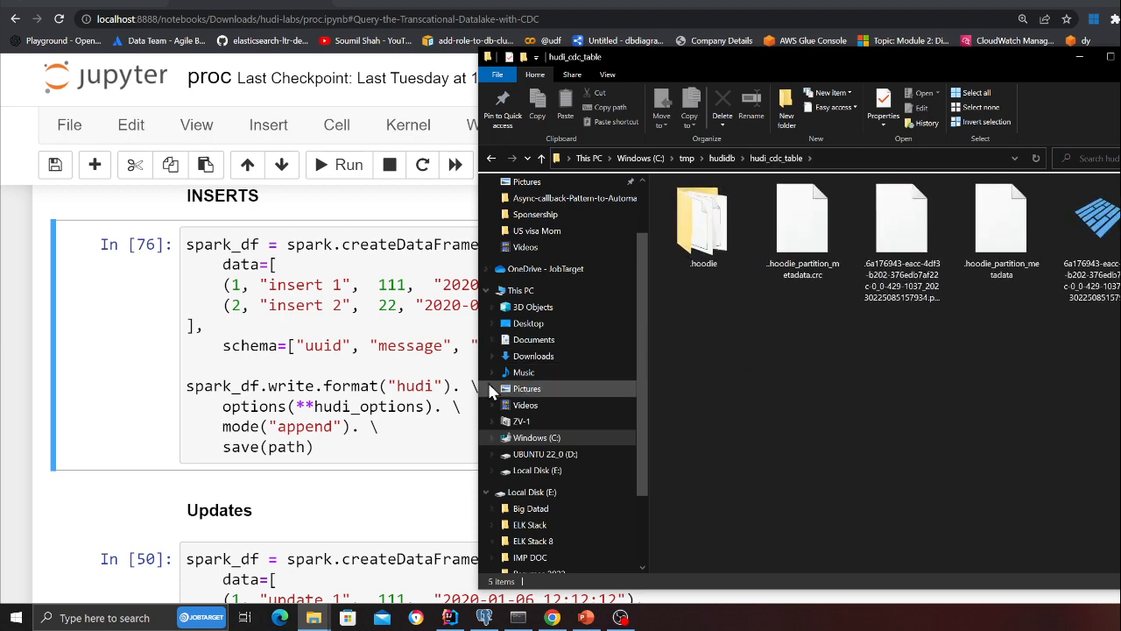
scroll(down, 3)
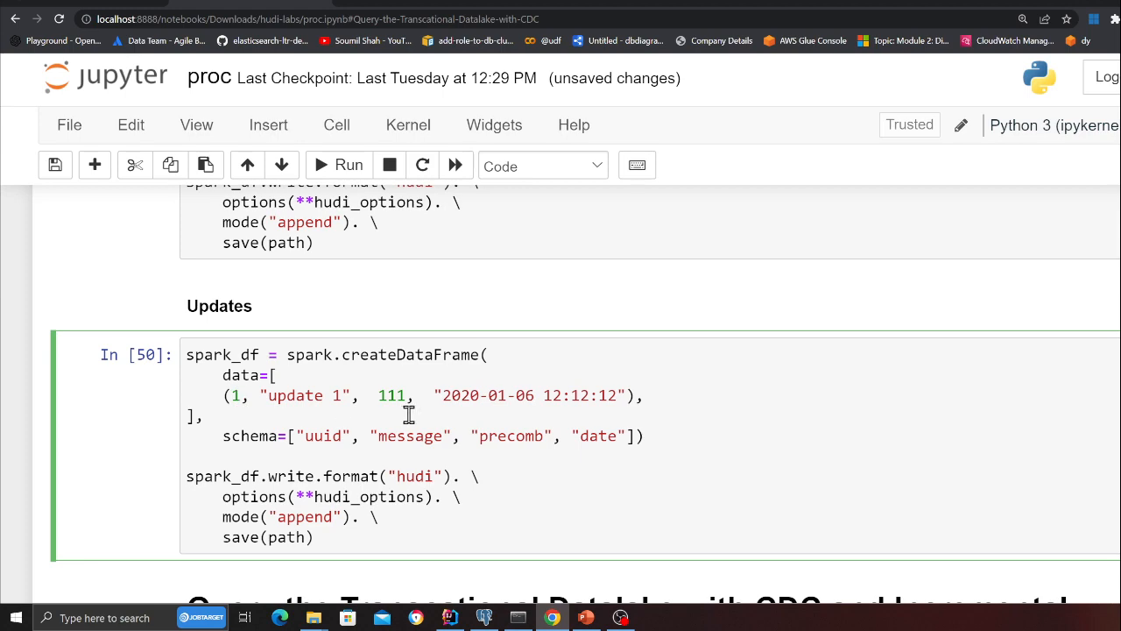
Step: Run the Updates cell writing the 'update 1' record for uuid 1
click(338, 164)
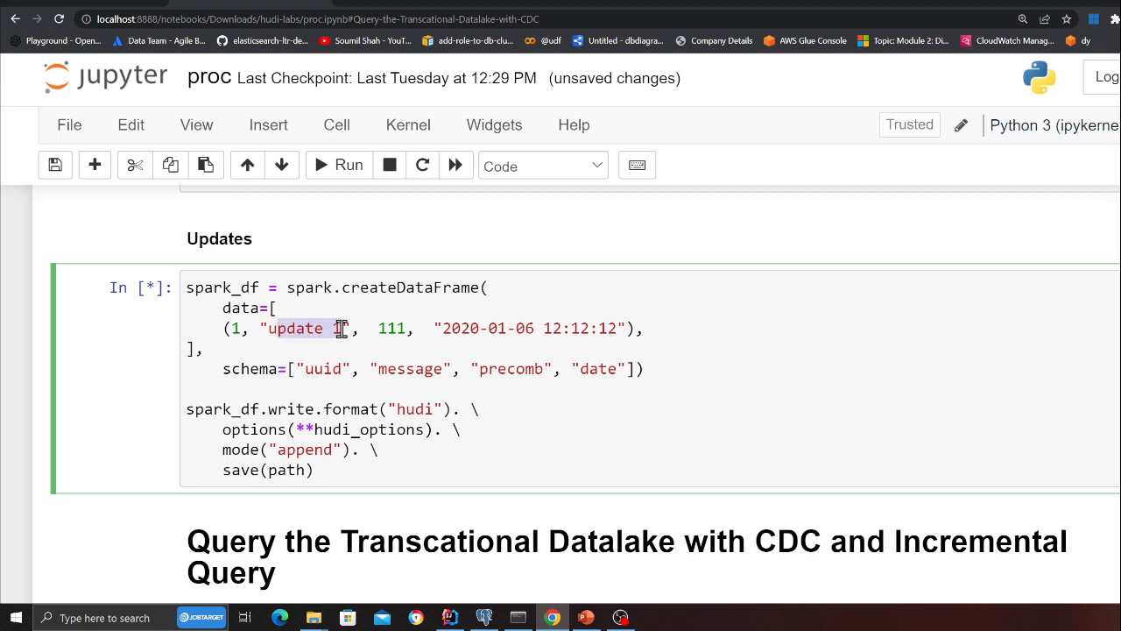
text(1)
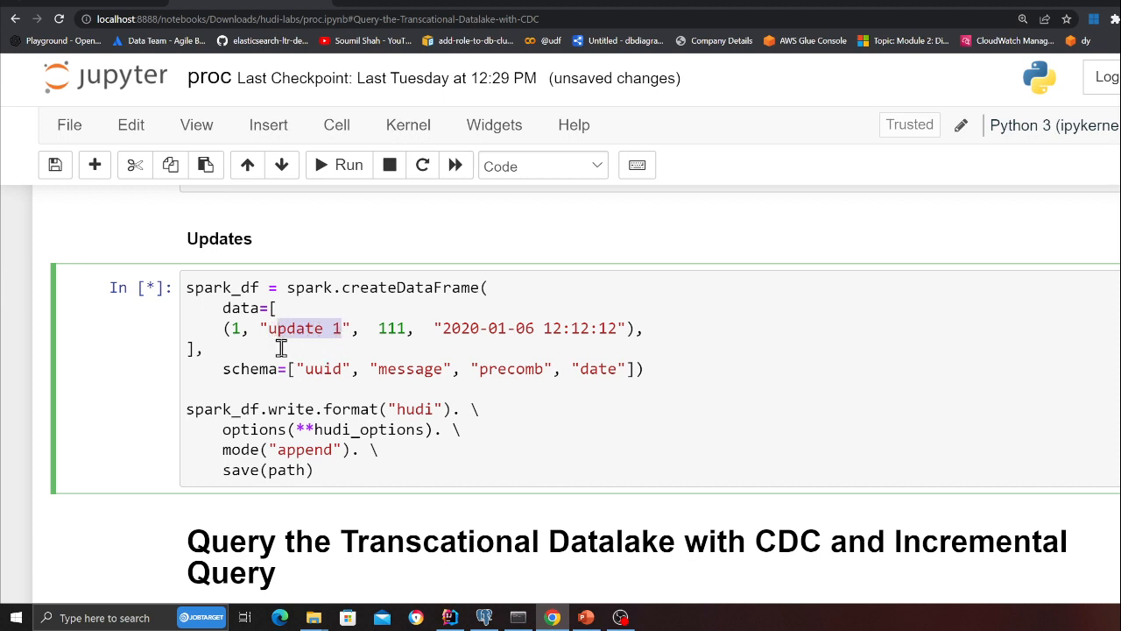
scroll(up, 3)
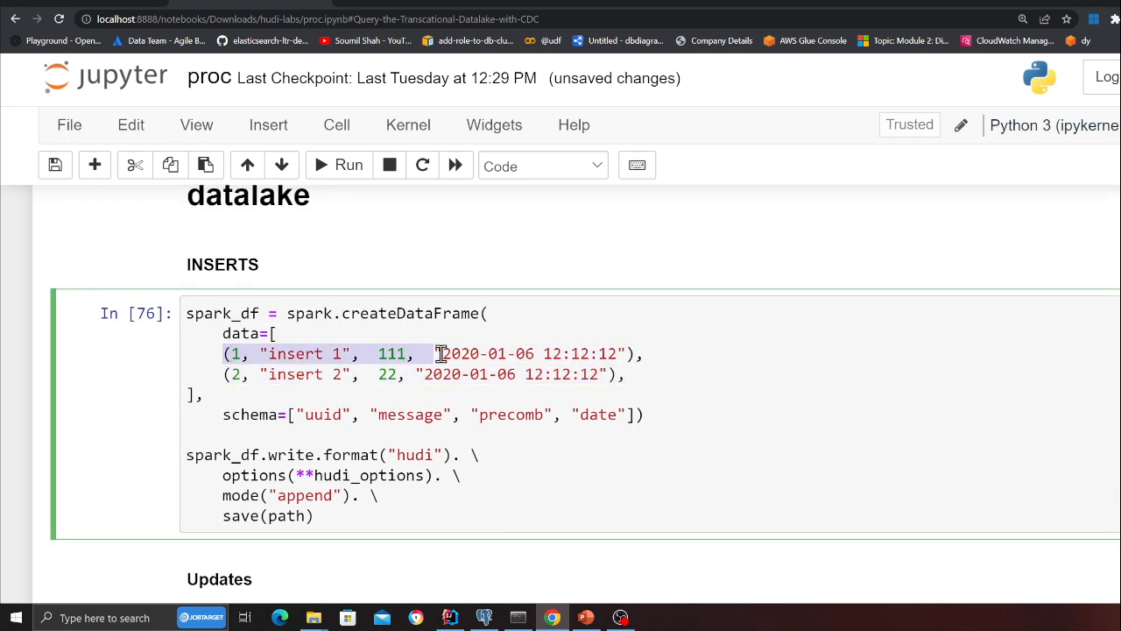
scroll(down, 3)
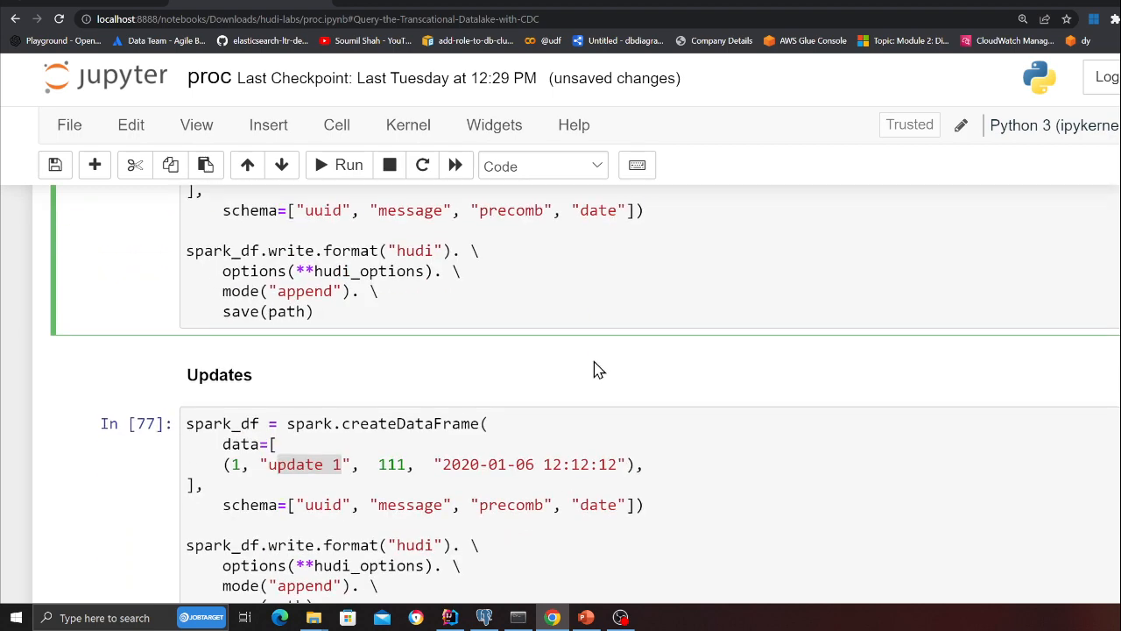
scroll(down, 3)
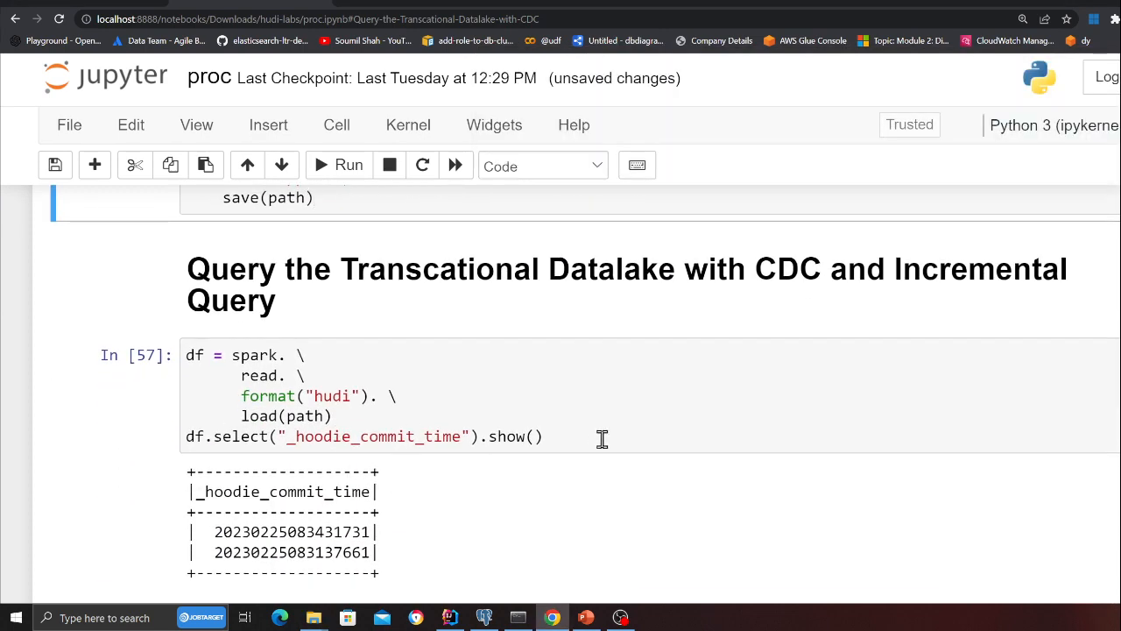
Step: Scroll through the commit-time and incremental query cells to their printed commits, beginTime and op/before/after schema
scroll(down, 3)
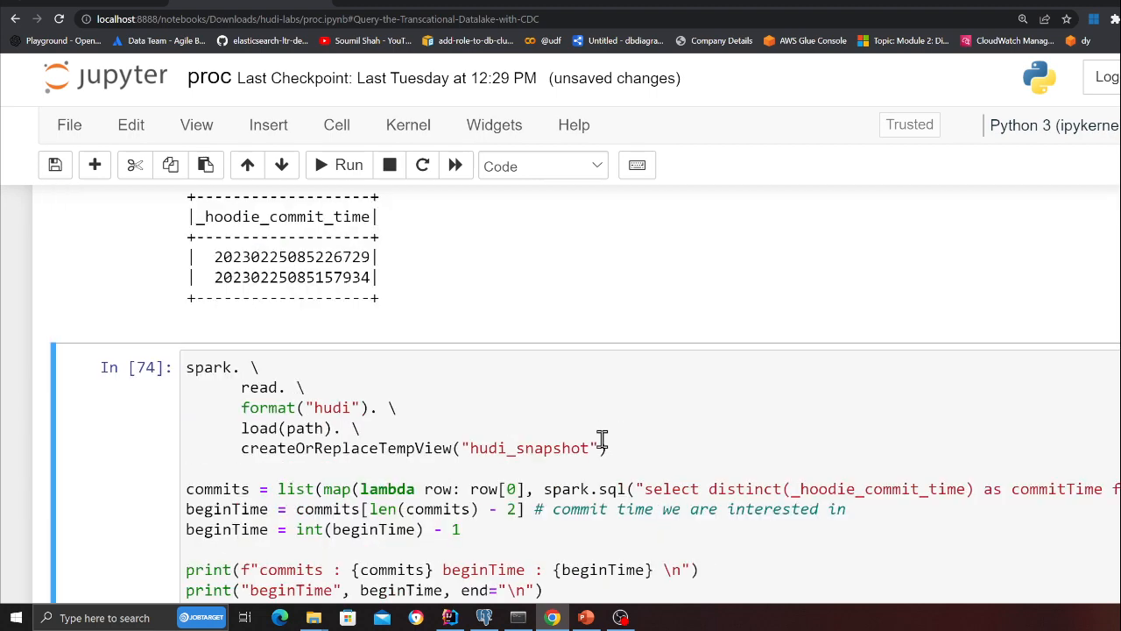
scroll(up, 3)
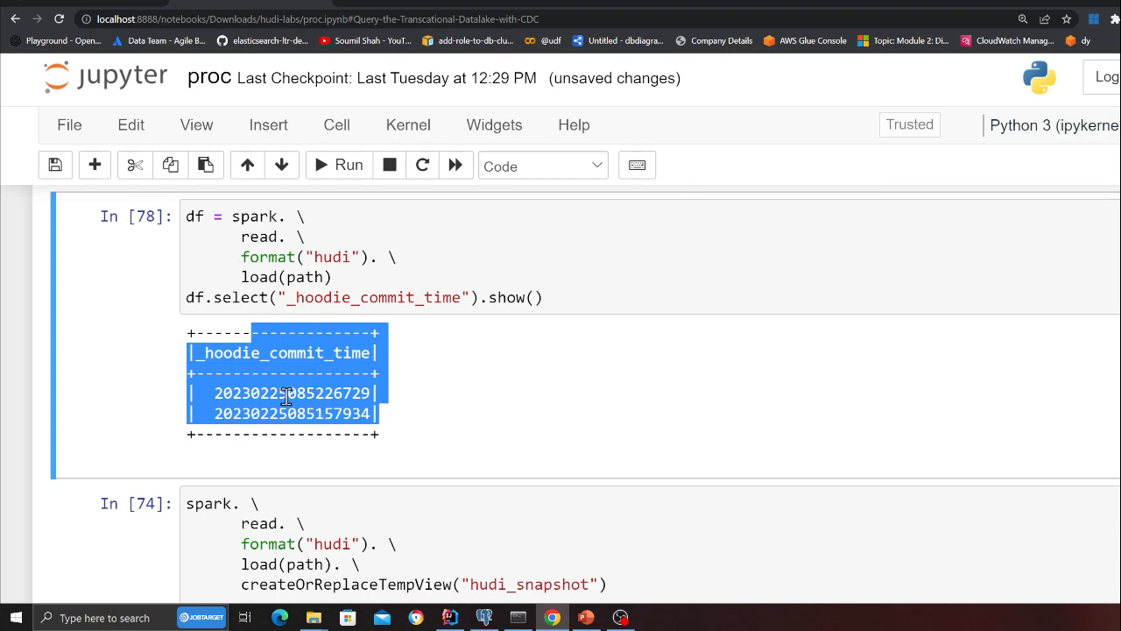
scroll(down, 3)
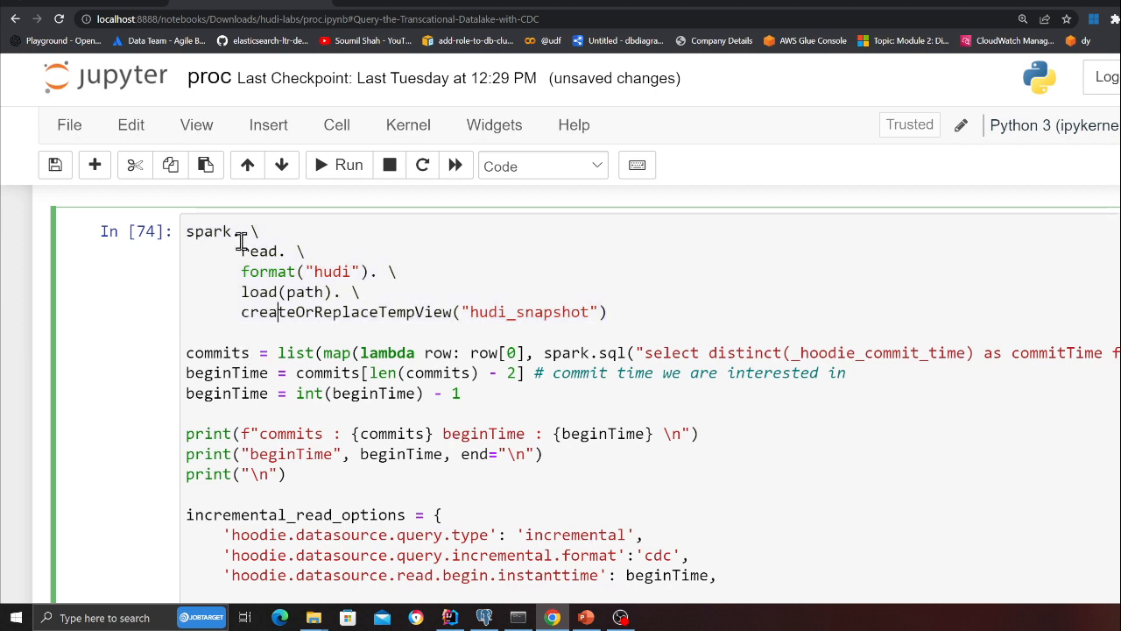
mouse_move(515, 312)
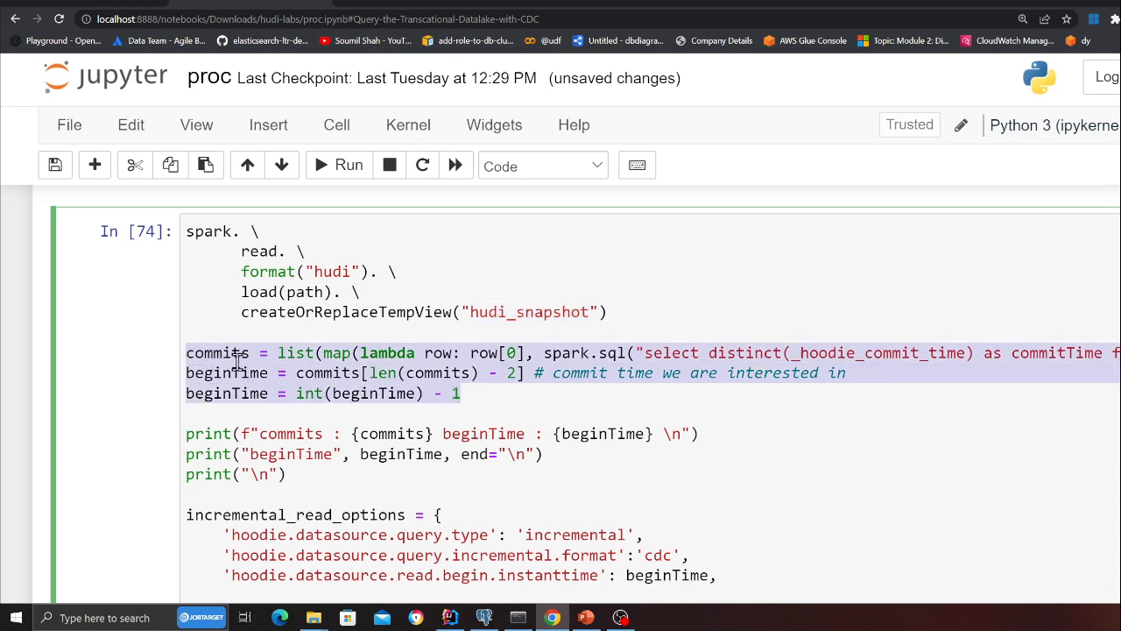
scroll(down, 3)
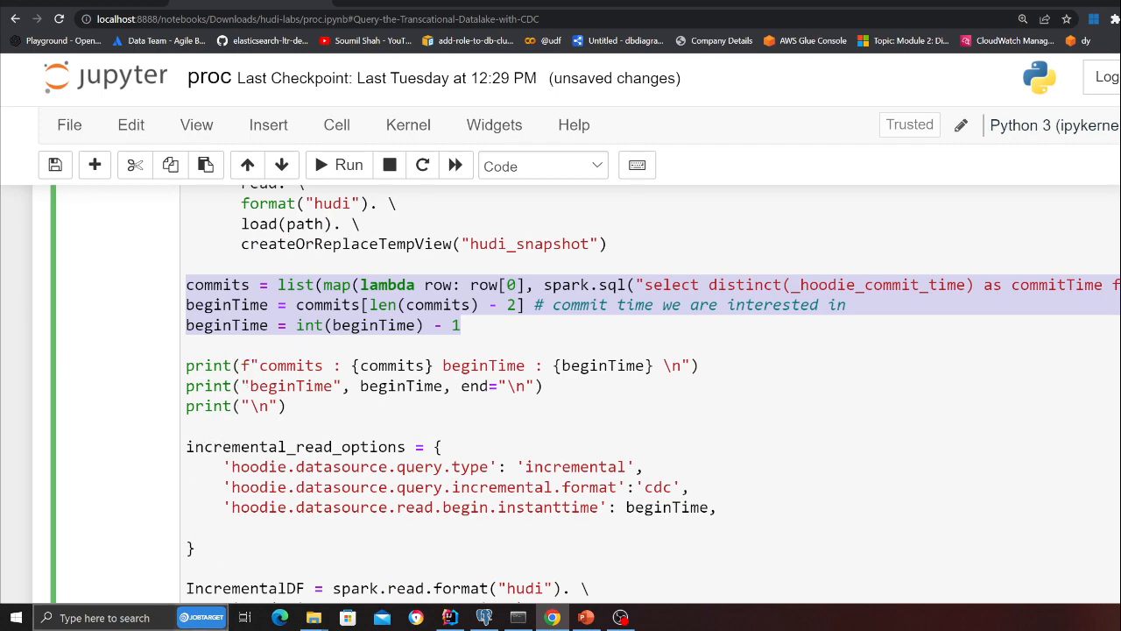
mouse_move(295, 446)
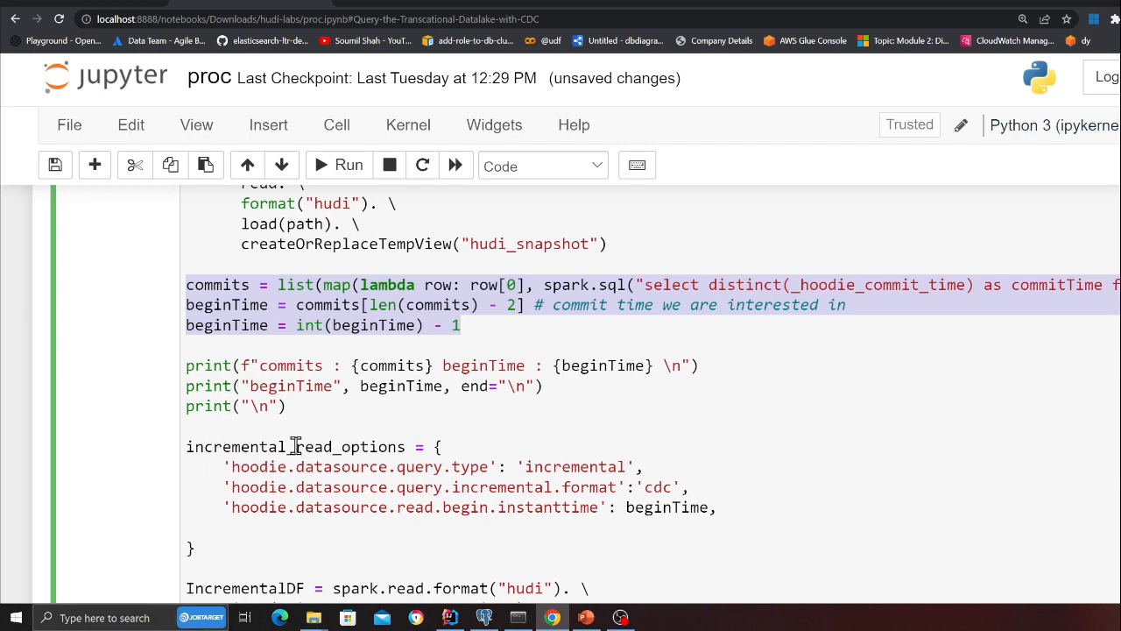
scroll(down, 3)
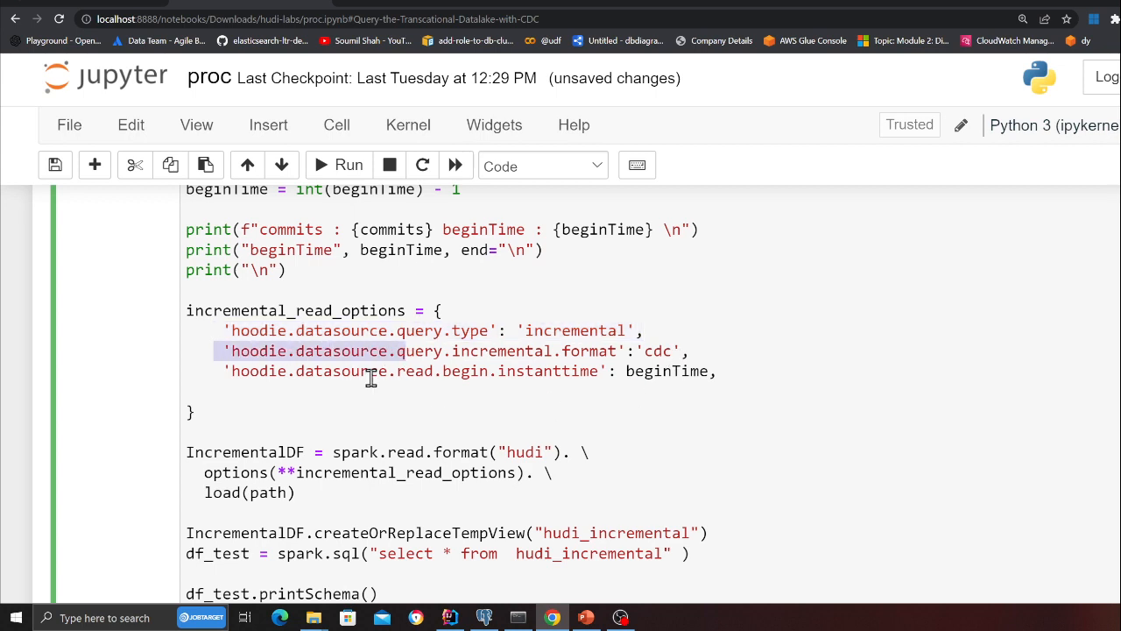
mouse_move(587, 358)
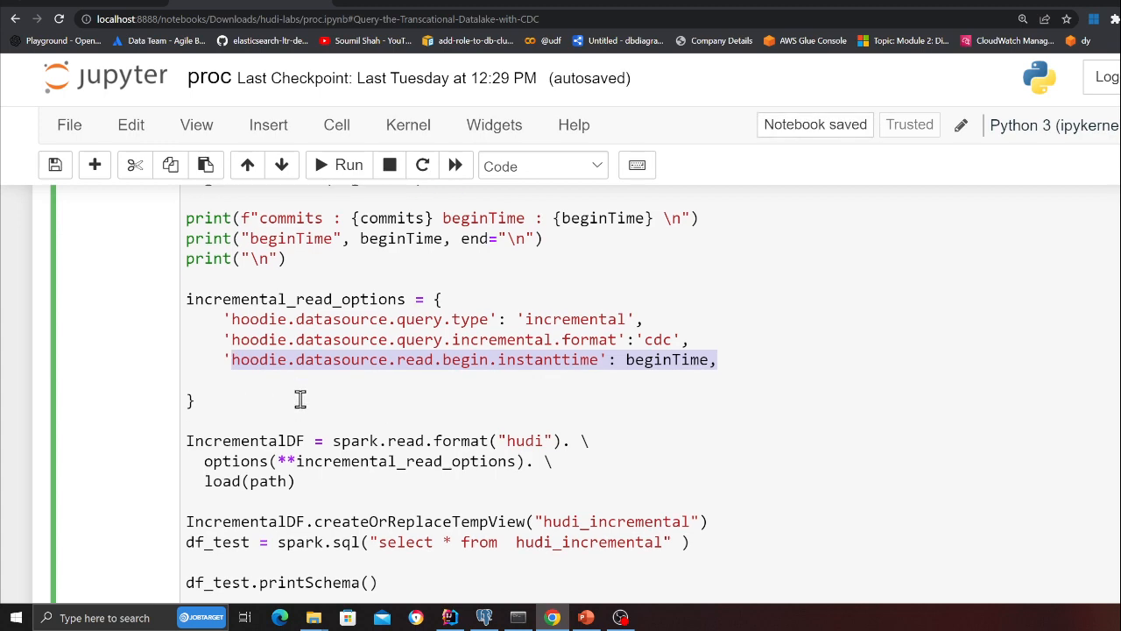
scroll(down, 3)
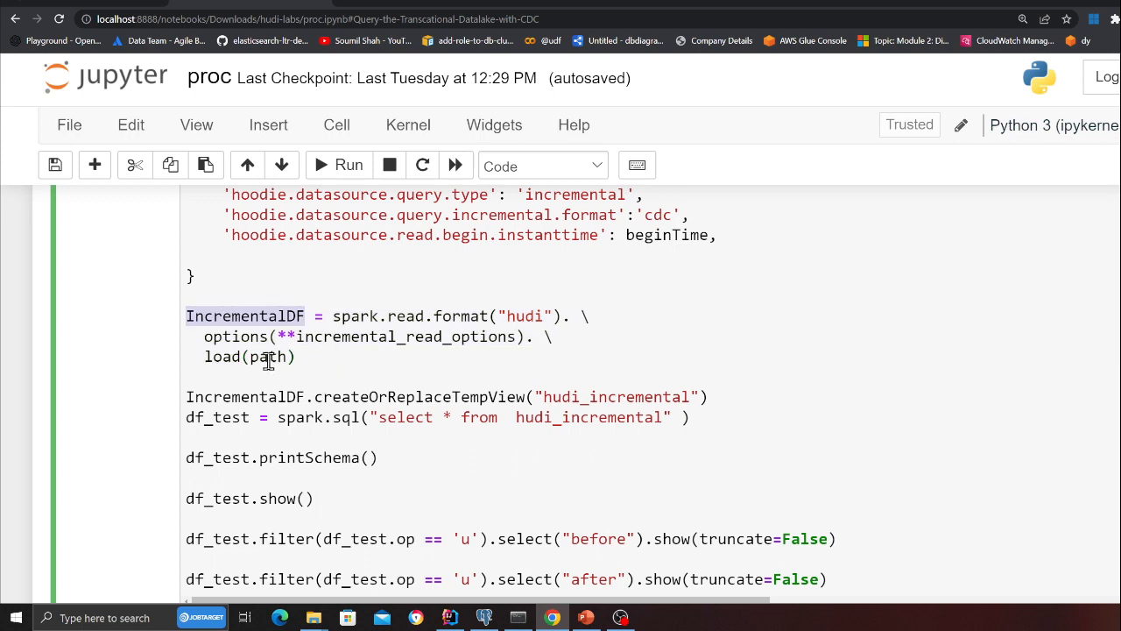
scroll(down, 3)
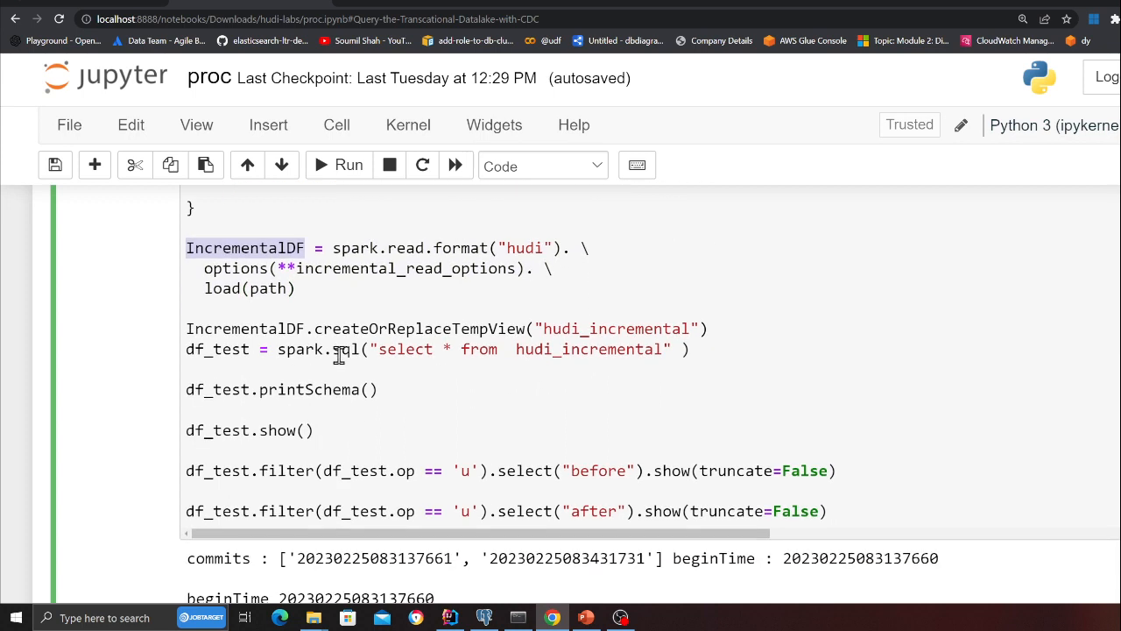
mouse_move(718, 366)
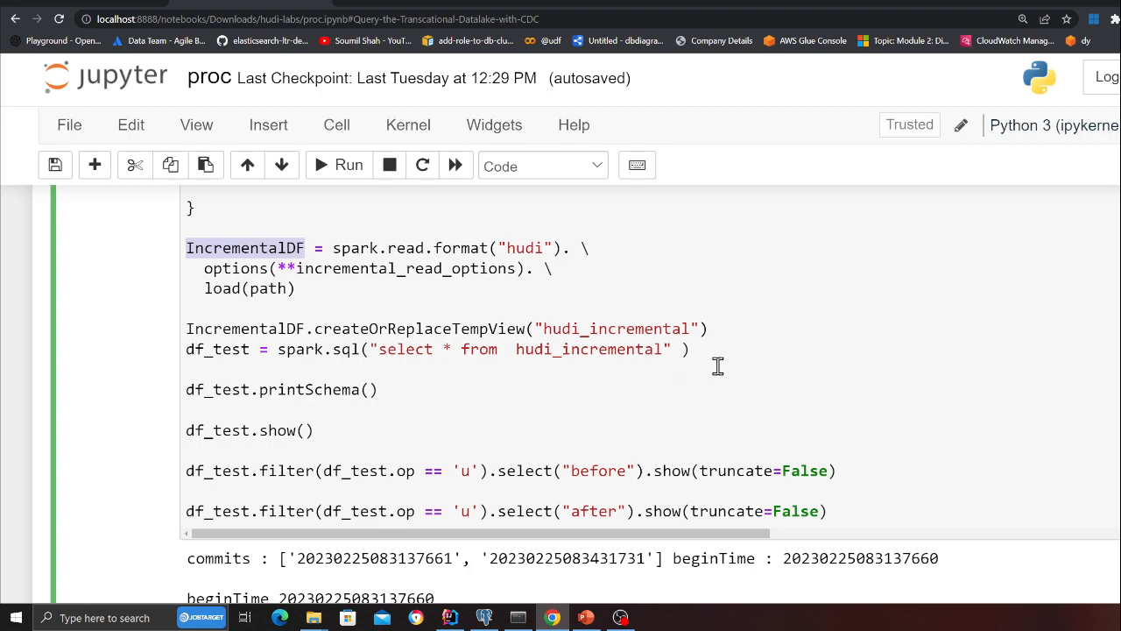
scroll(down, 3)
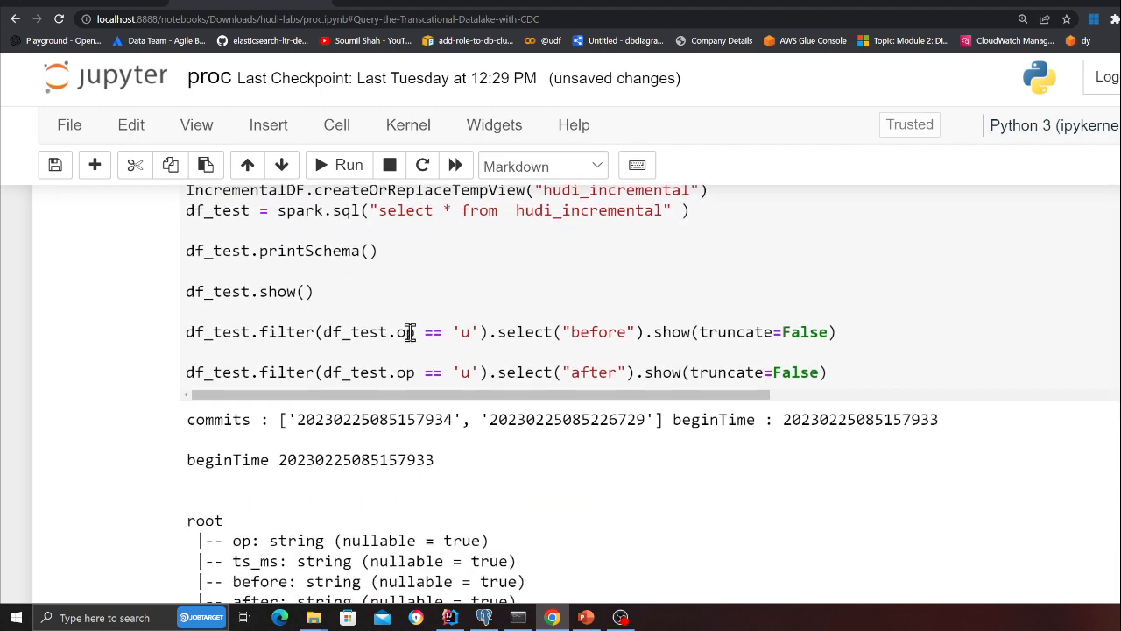
scroll(down, 3)
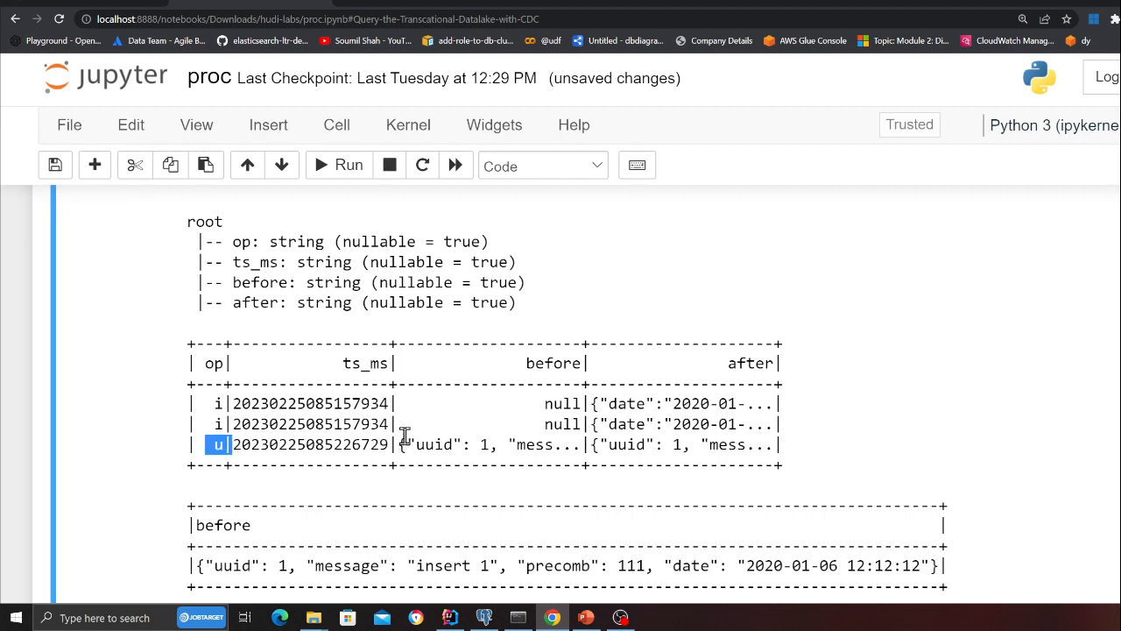
mouse_move(273, 448)
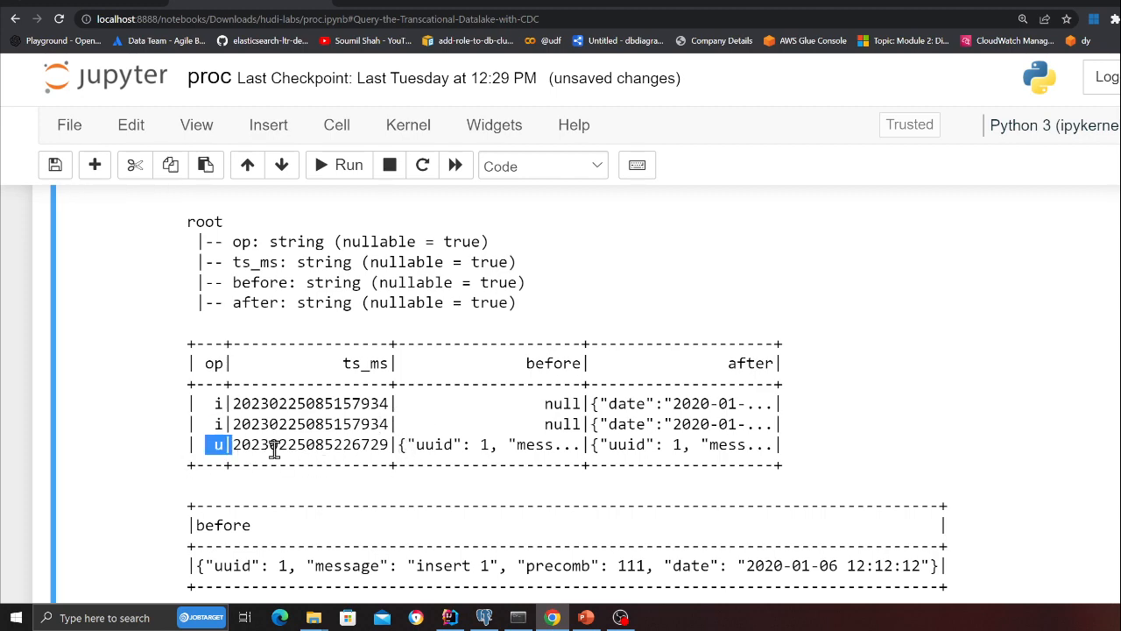
scroll(up, 3)
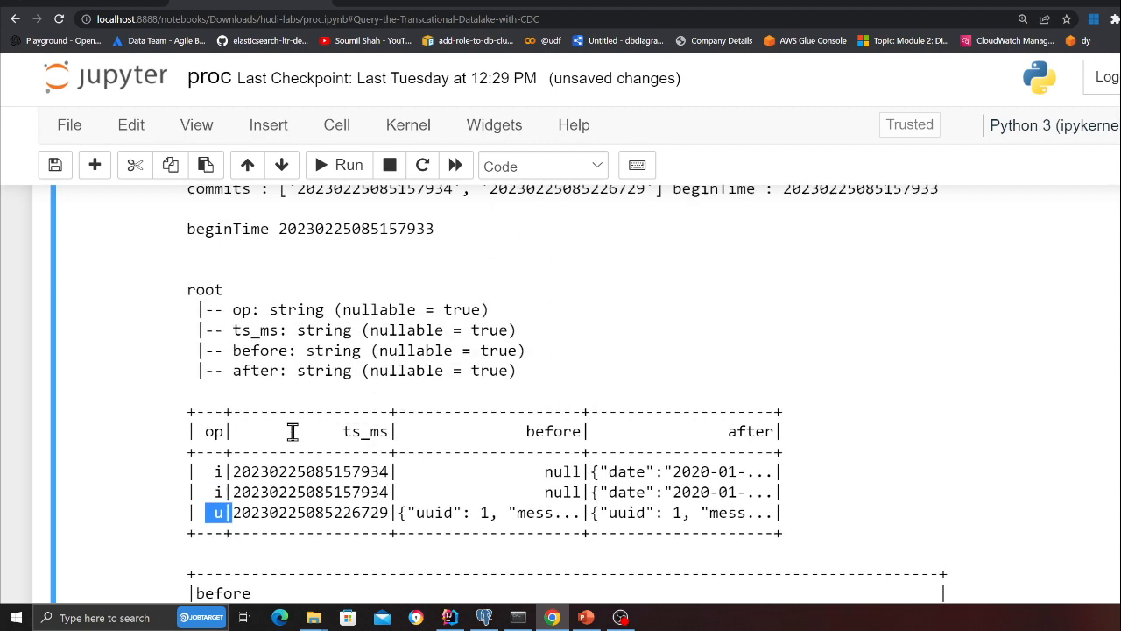
scroll(up, 3)
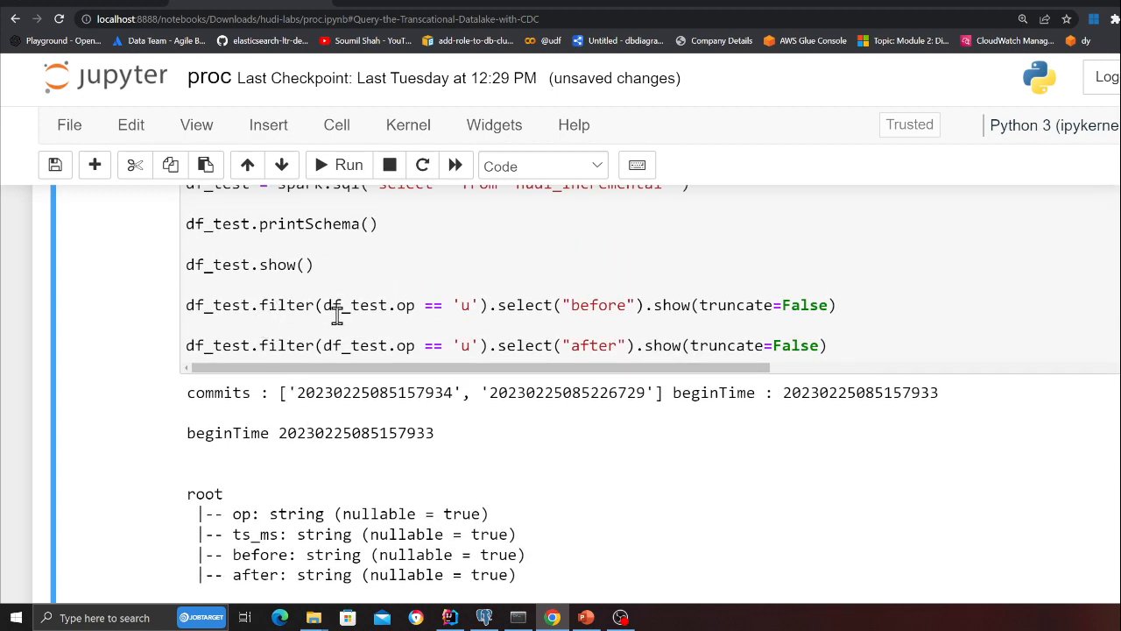
mouse_move(400, 314)
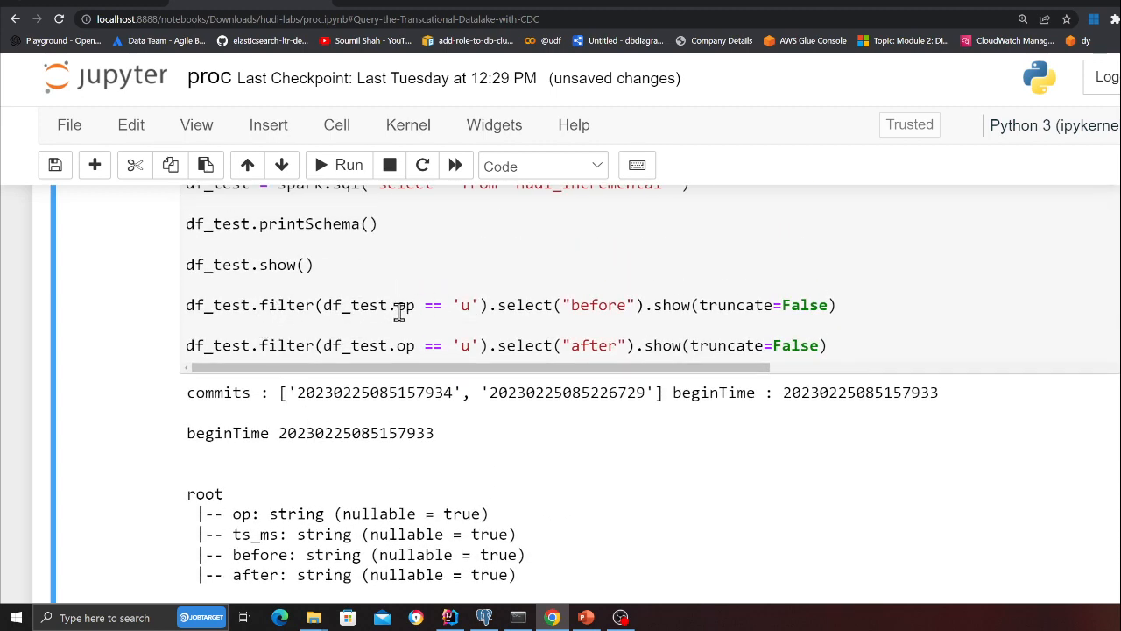
scroll(down, 3)
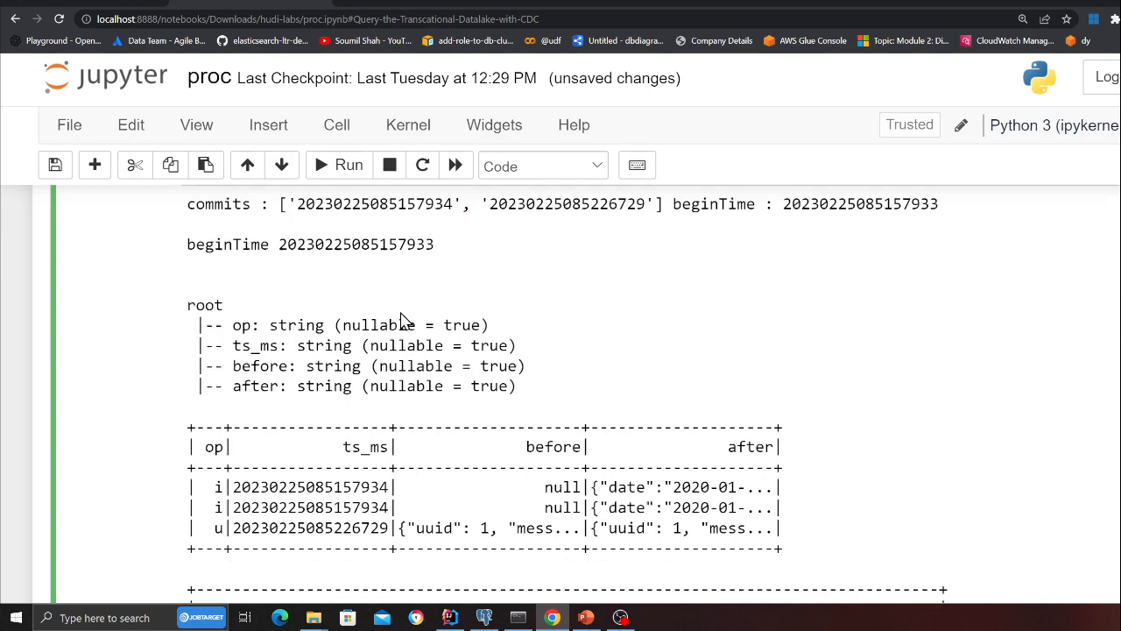
scroll(down, 3)
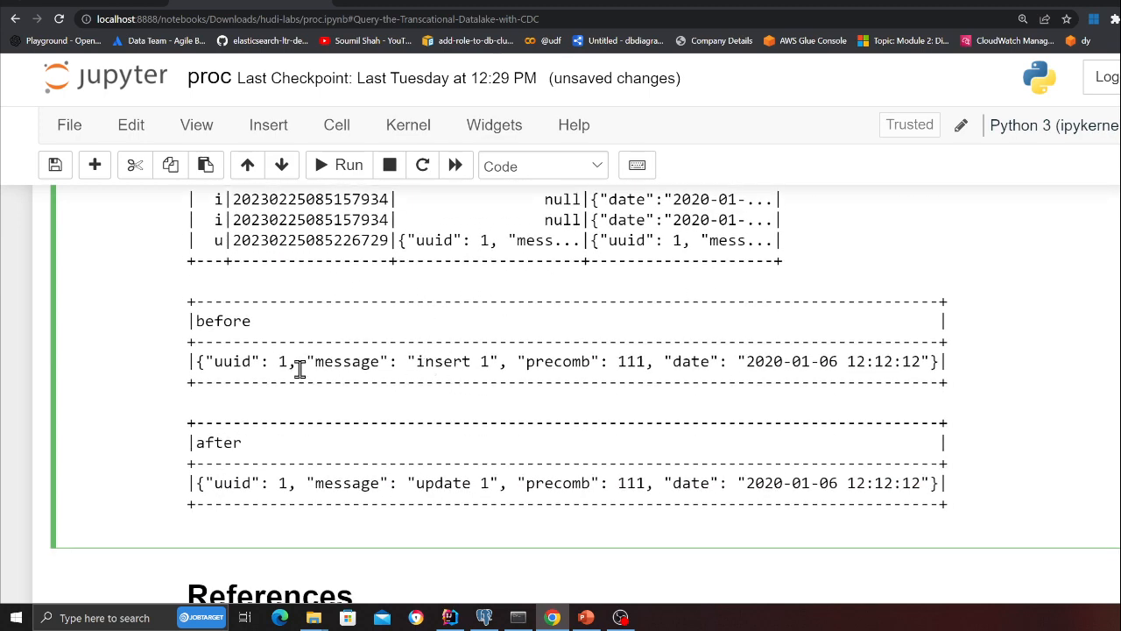
double_click(237, 361)
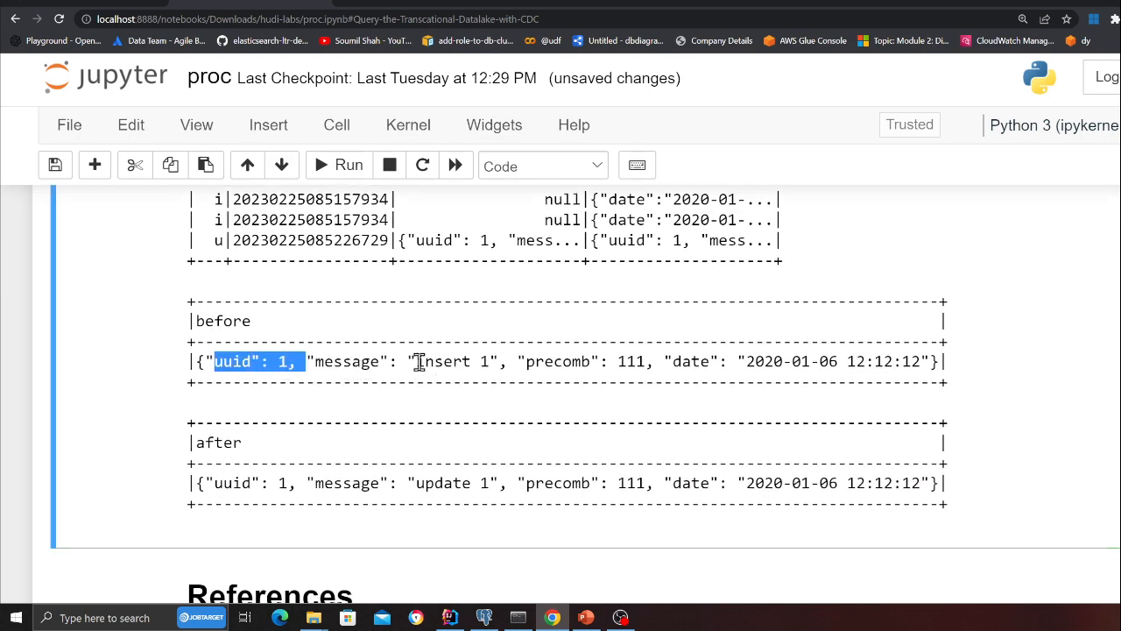
double_click(231, 483)
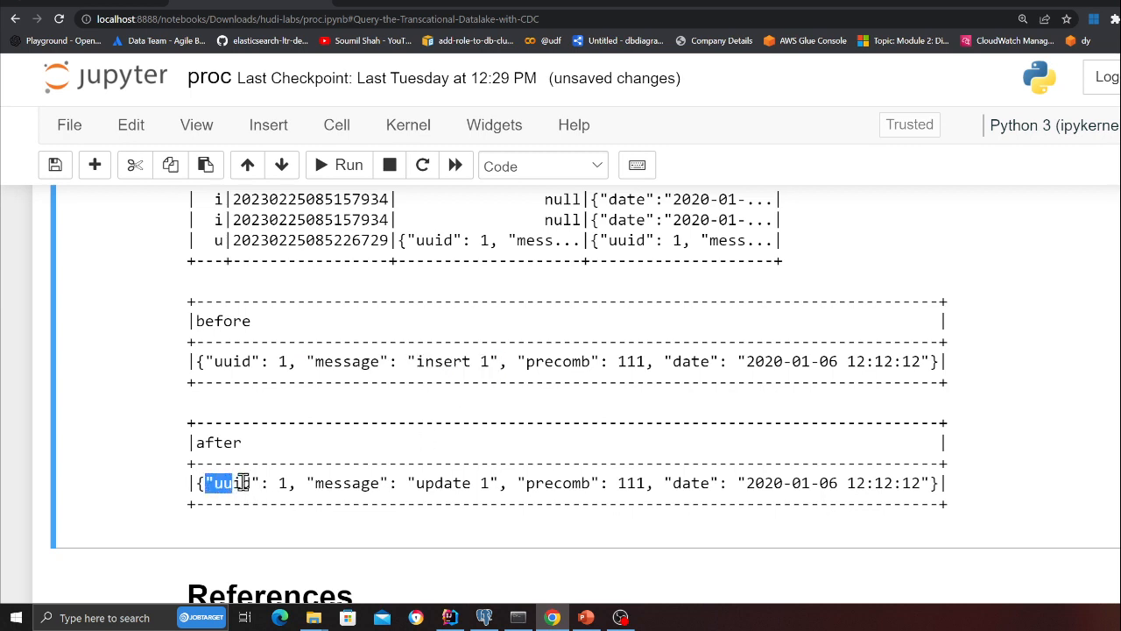
double_click(452, 484)
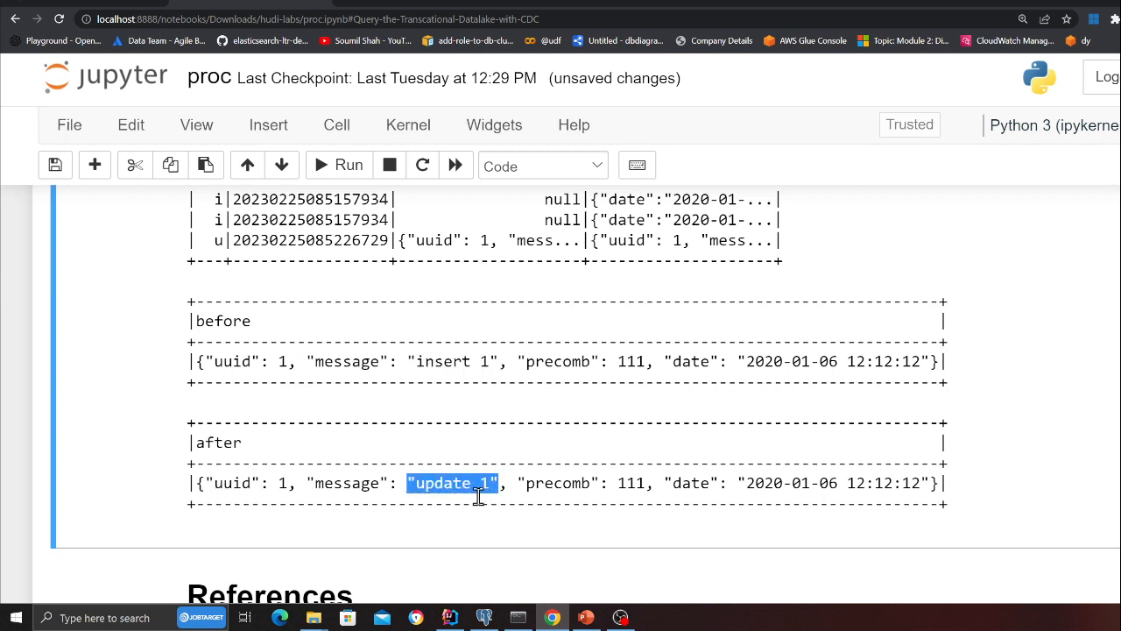
mouse_move(464, 417)
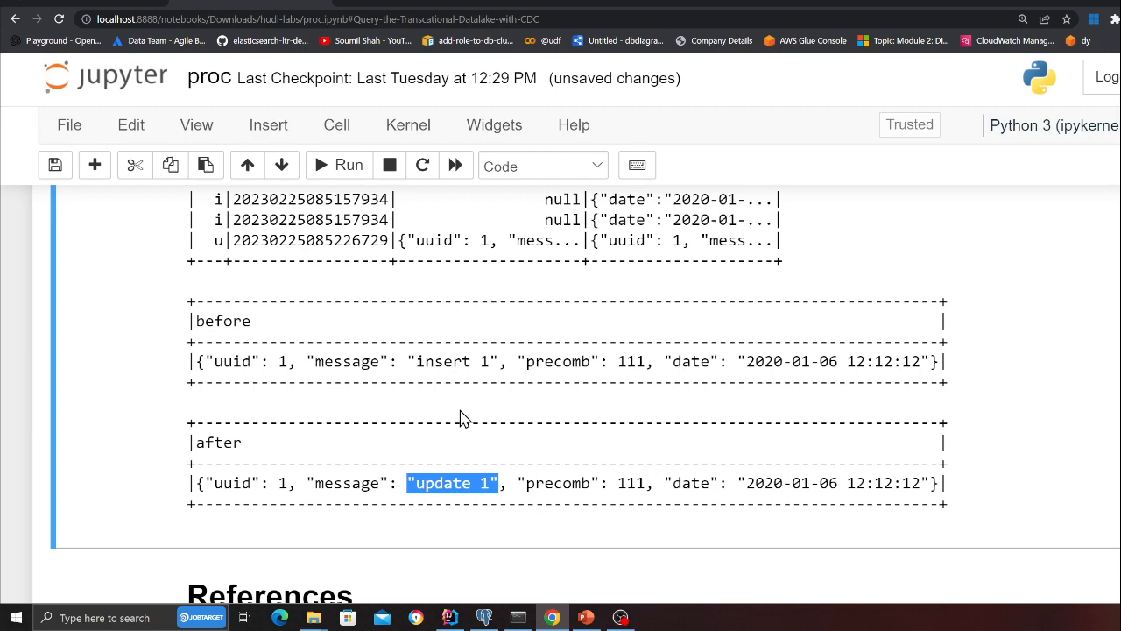
scroll(up, 3)
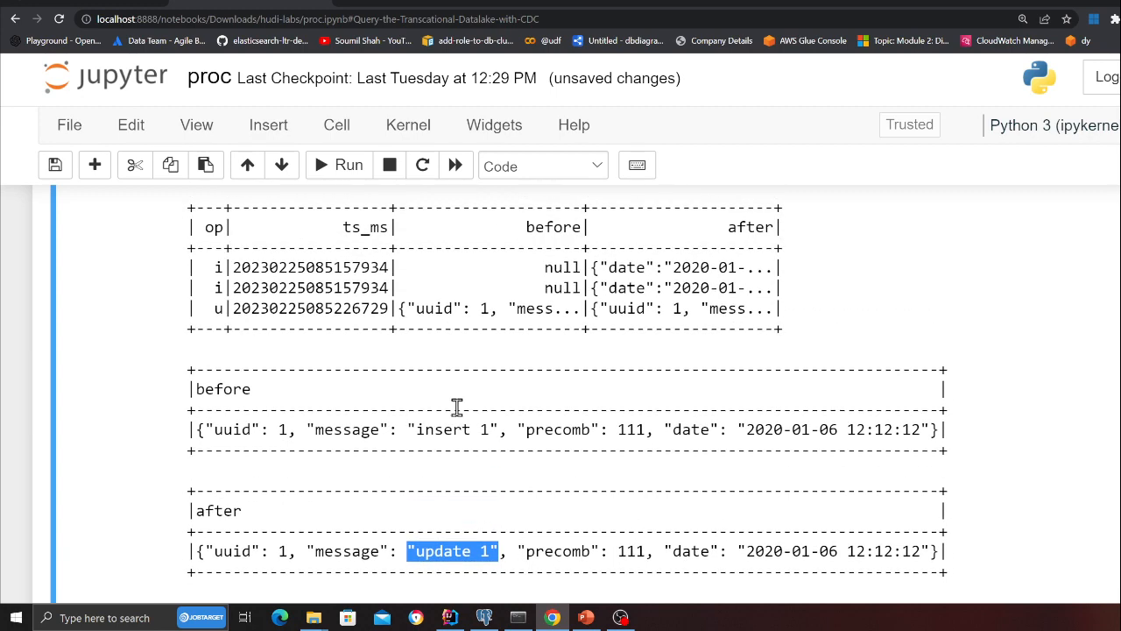
mouse_move(458, 419)
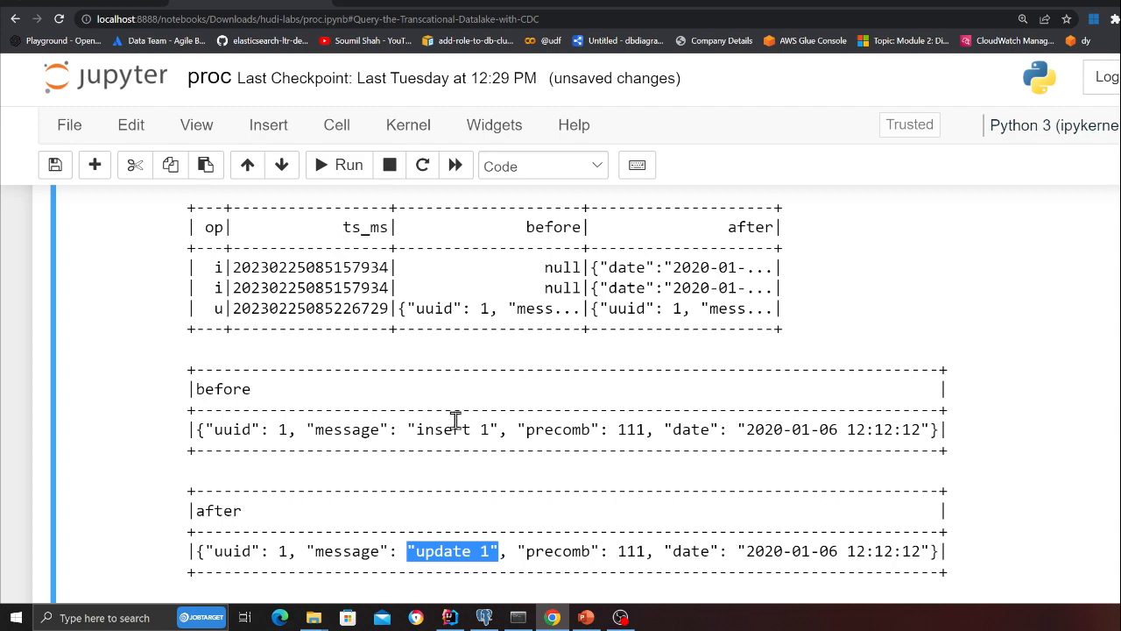
mouse_move(454, 403)
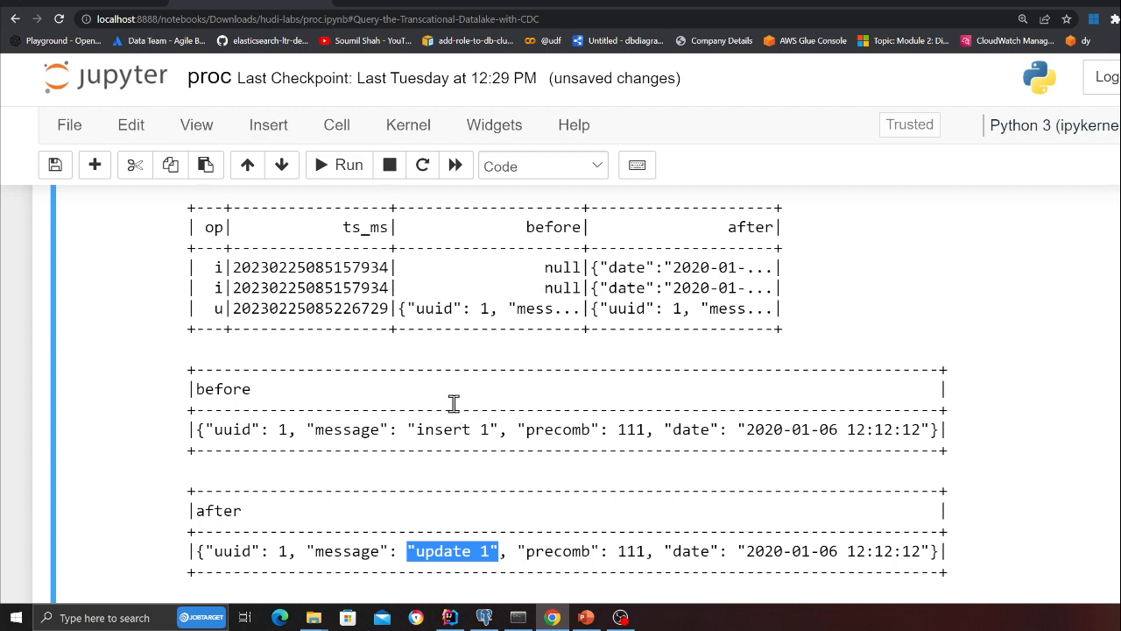
scroll(down, 3)
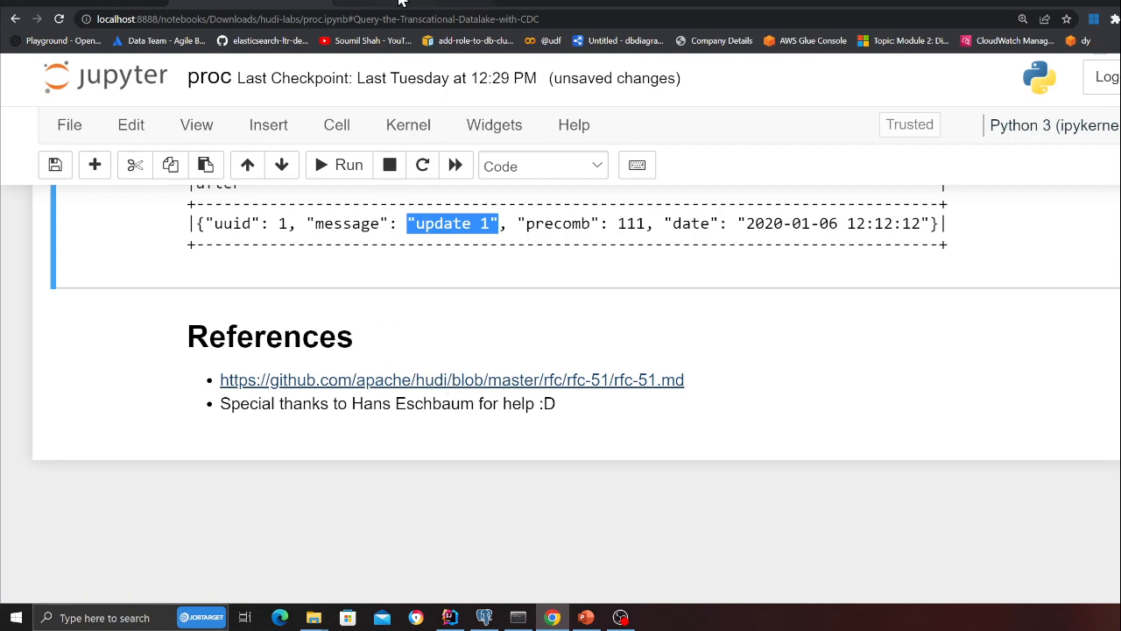
Step: Read the RFC-51 Hudi CDC proposal down through its diagram, design goals and configurations
click(452, 378)
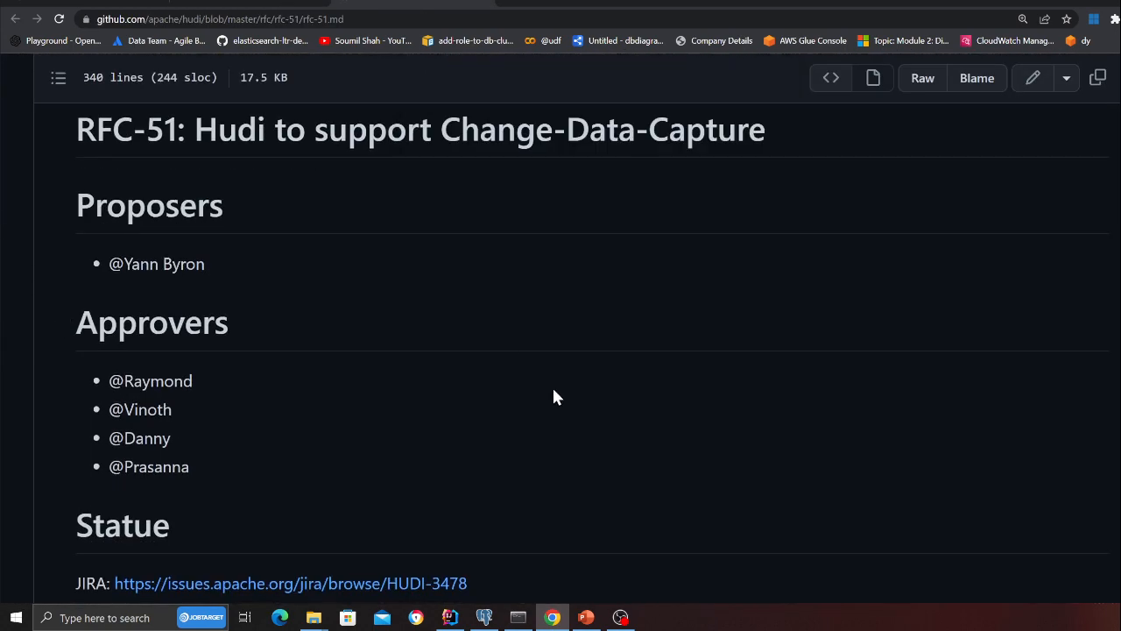
mouse_move(226, 275)
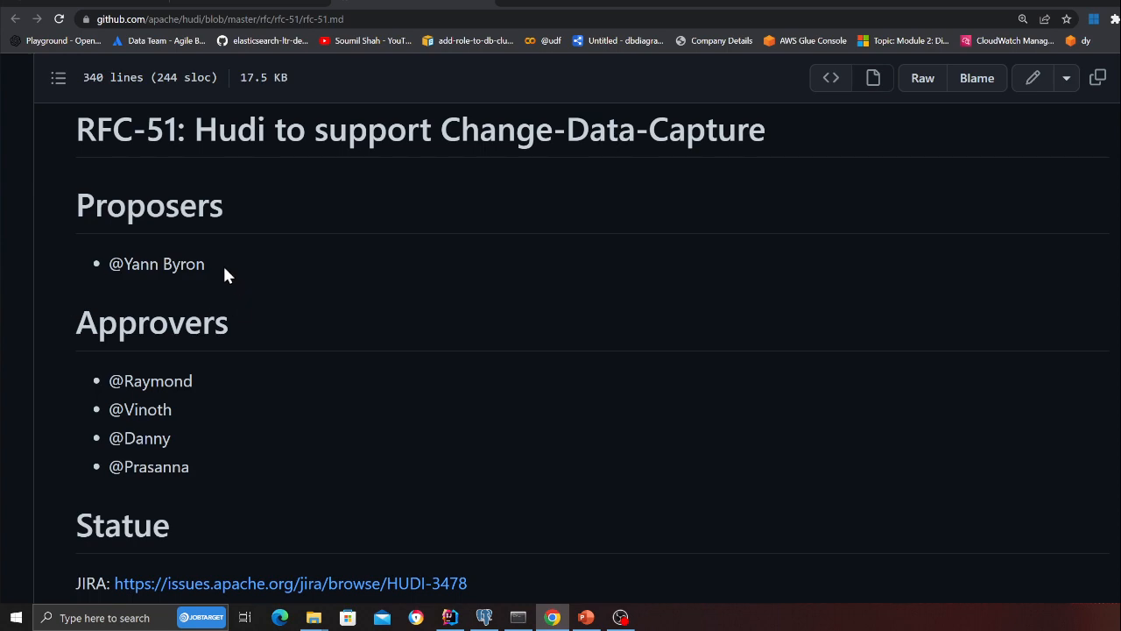
mouse_move(356, 384)
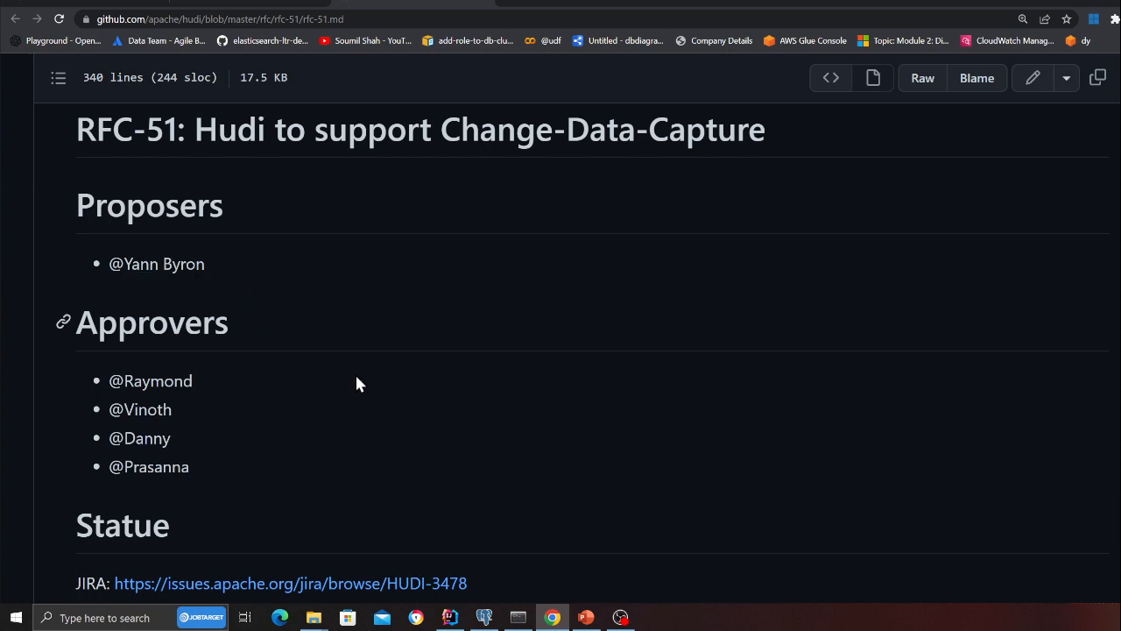
scroll(down, 3)
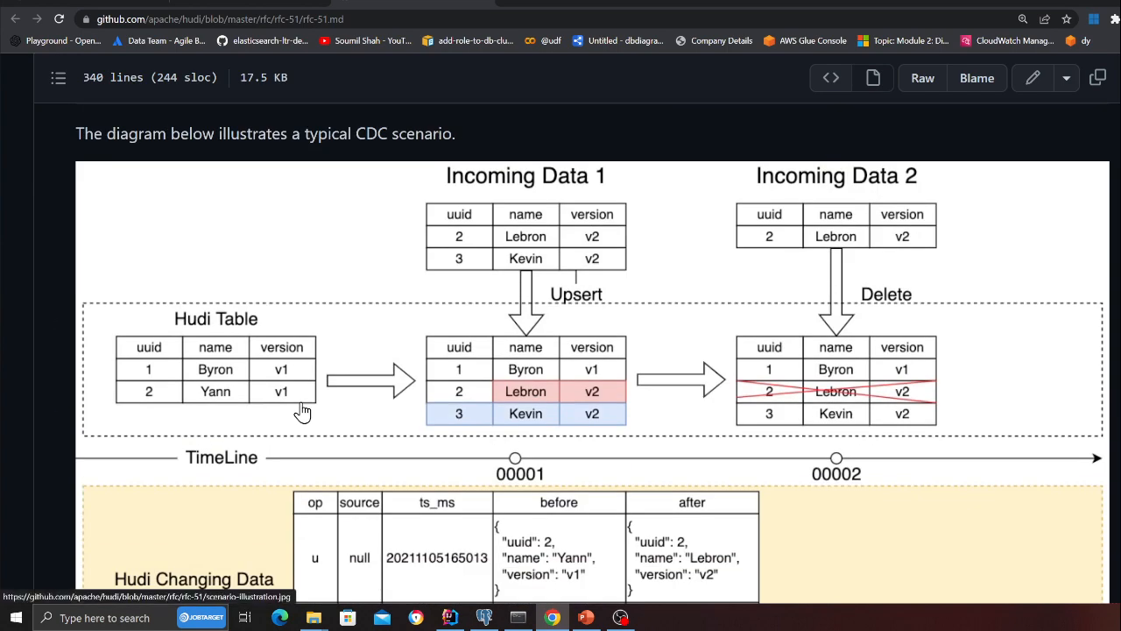
scroll(down, 3)
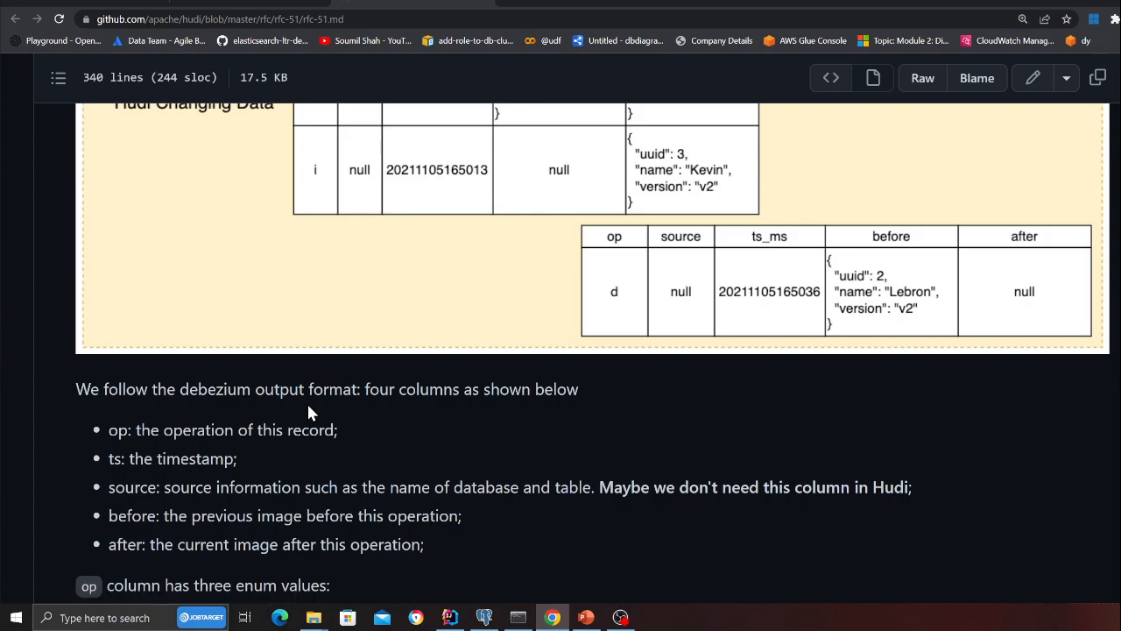
scroll(down, 3)
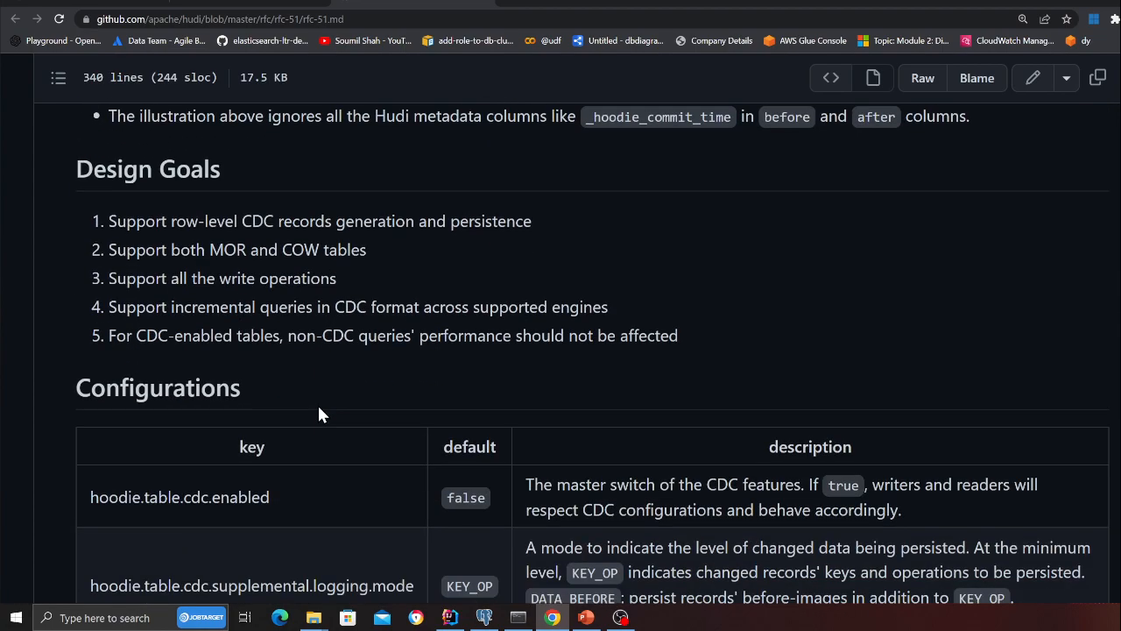
scroll(down, 3)
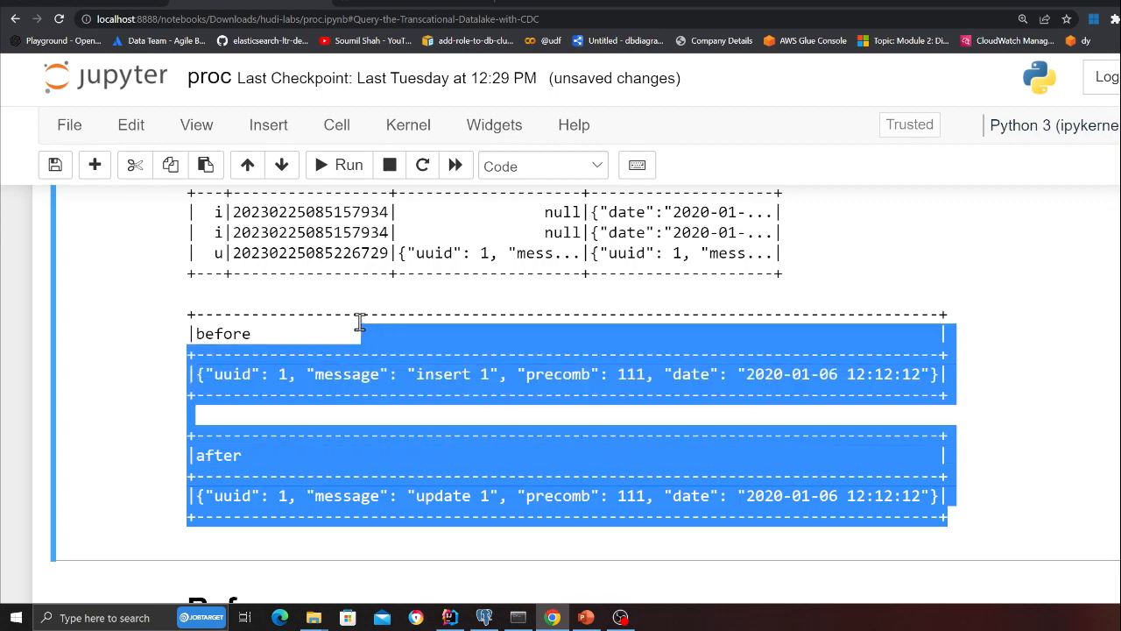
Step: Scroll back up to the incremental query code above the before/after output
scroll(up, 3)
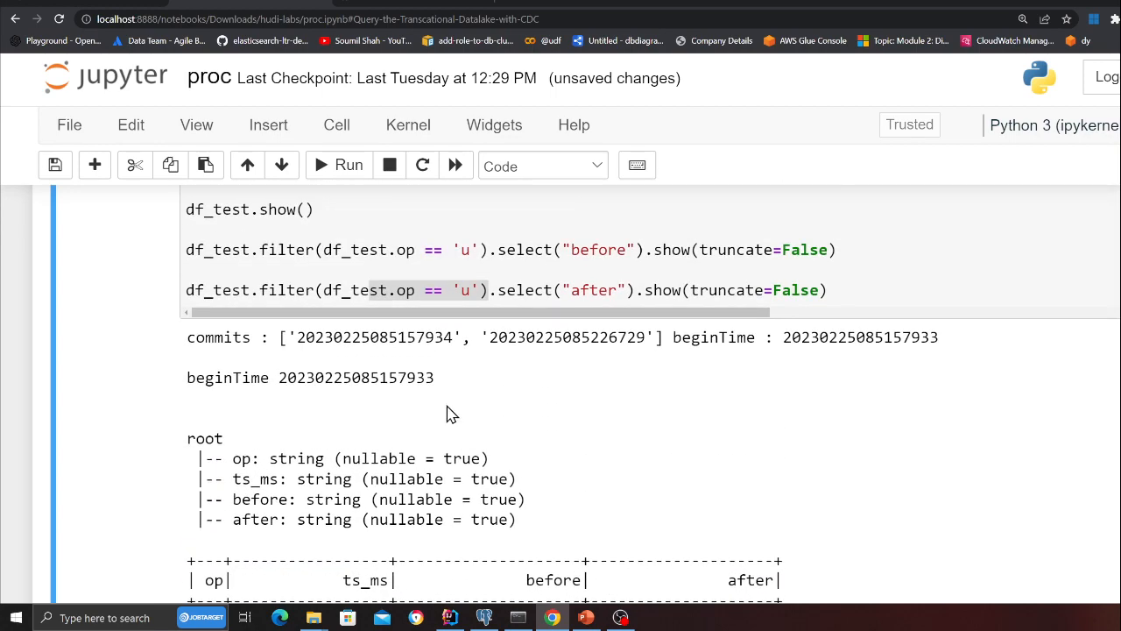